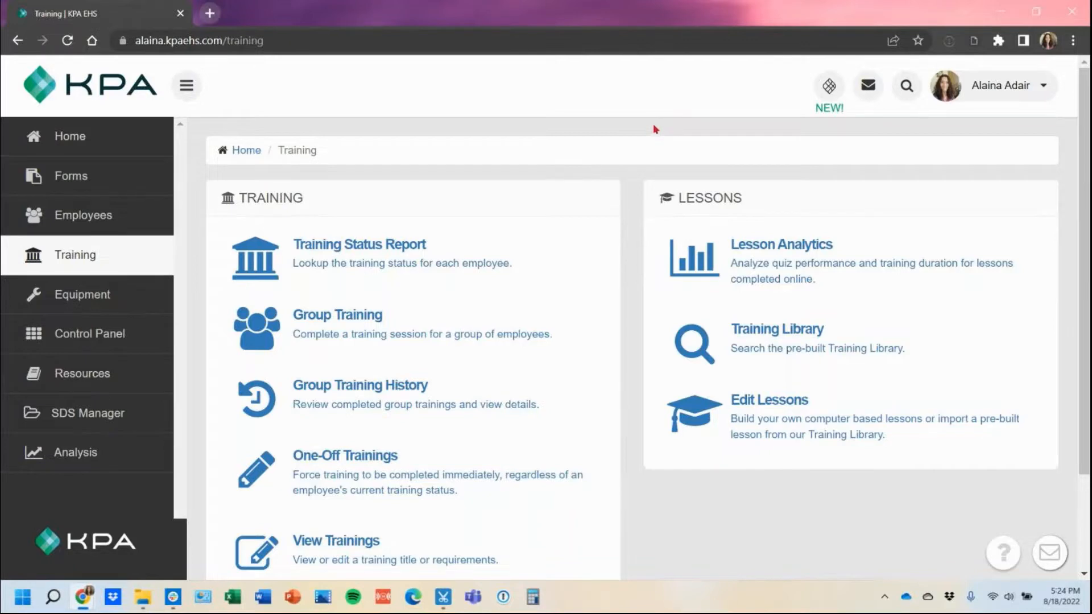
pyautogui.moveTo(648, 88)
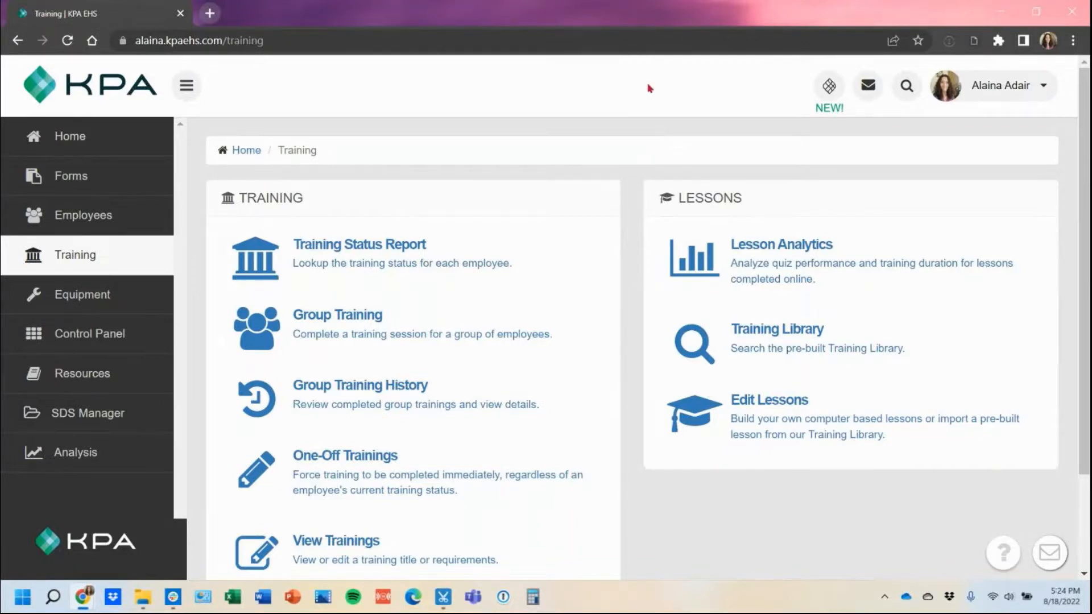
pyautogui.moveTo(848, 343)
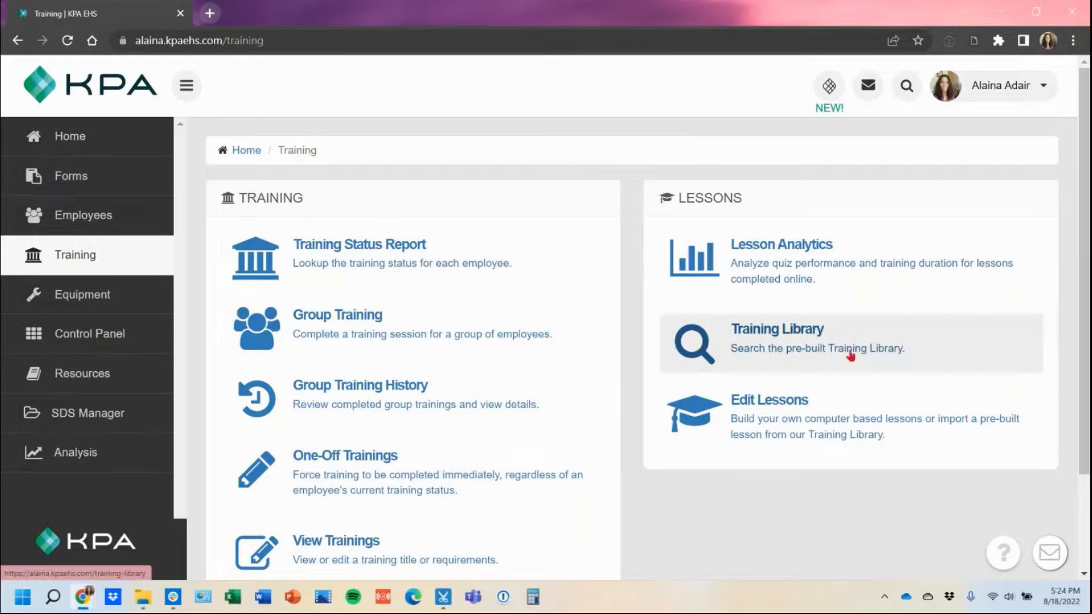
pyautogui.moveTo(857, 340)
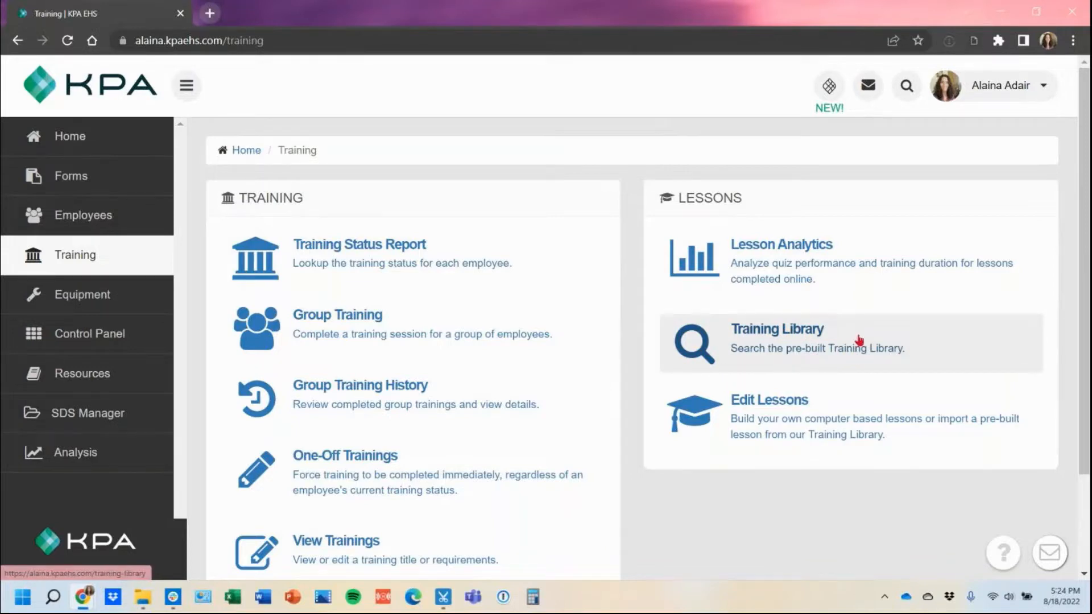
pyautogui.moveTo(856, 339)
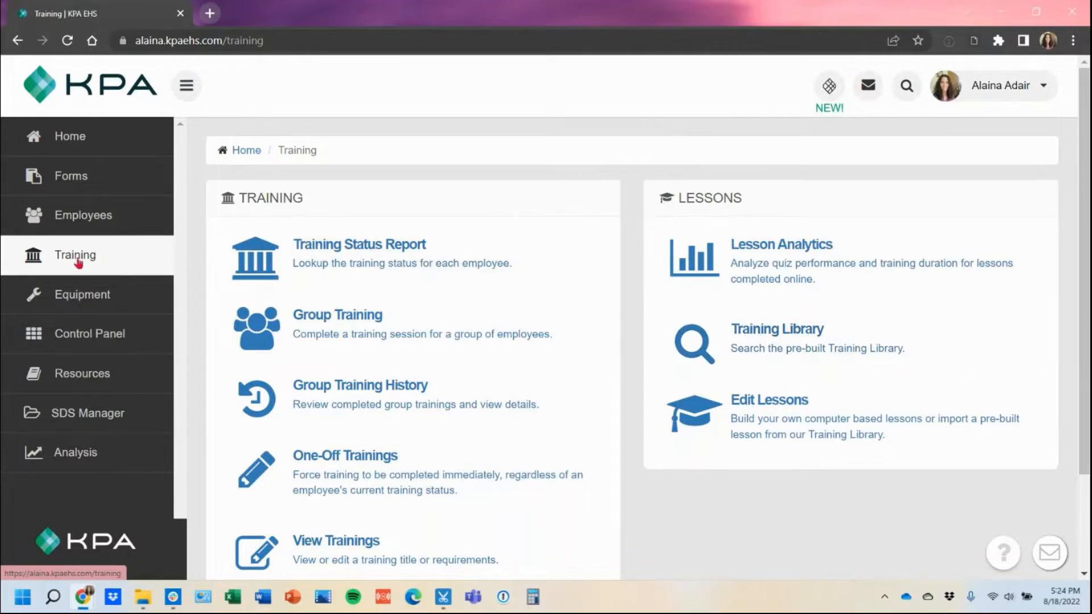
pyautogui.moveTo(849, 343)
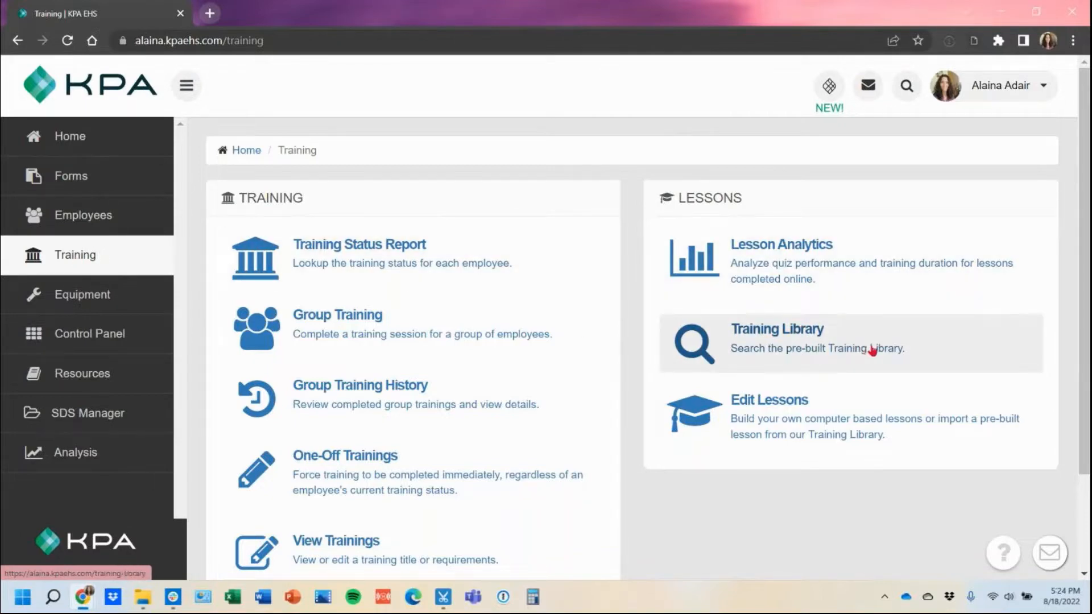
# - Choose the Training Library card under Lessons to browse pre-built lessons
pyautogui.click(777, 328)
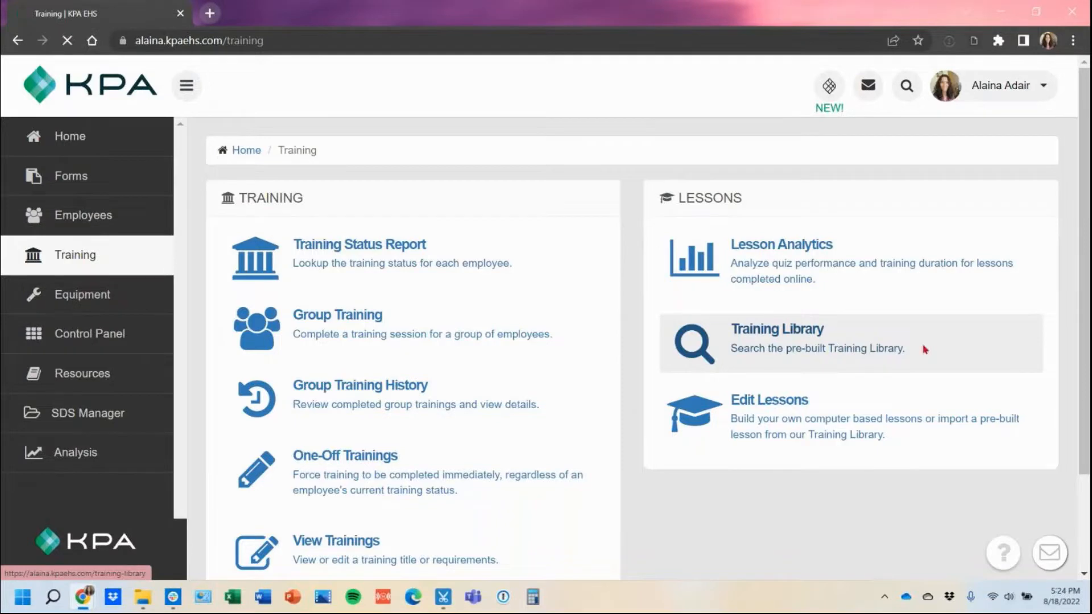
# - Browse the 953-lesson library list downward and show the Categories filter list
pyautogui.click(776, 329)
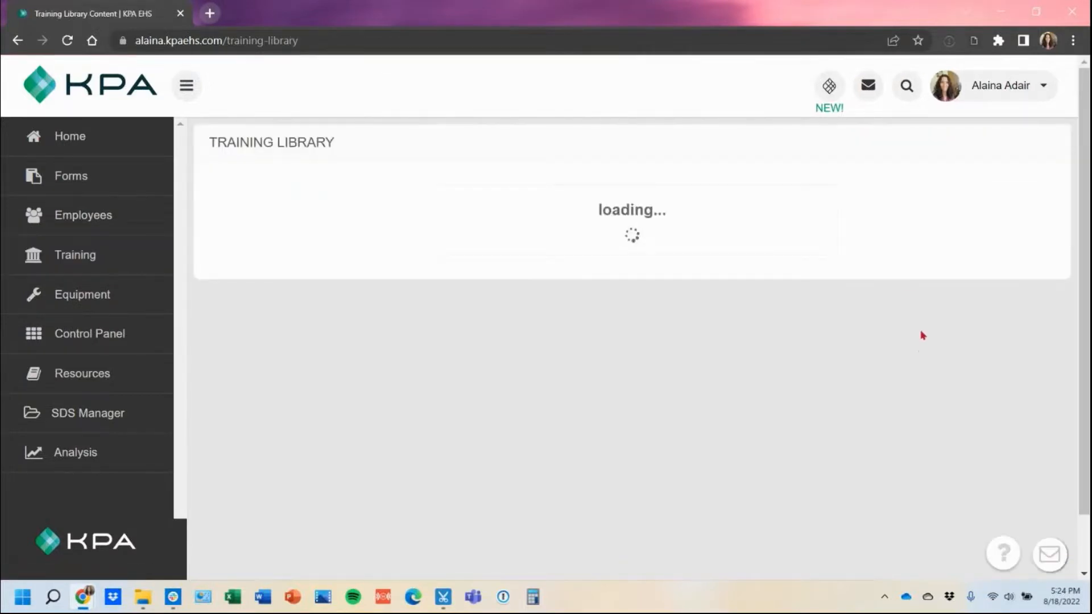
pyautogui.moveTo(857, 312)
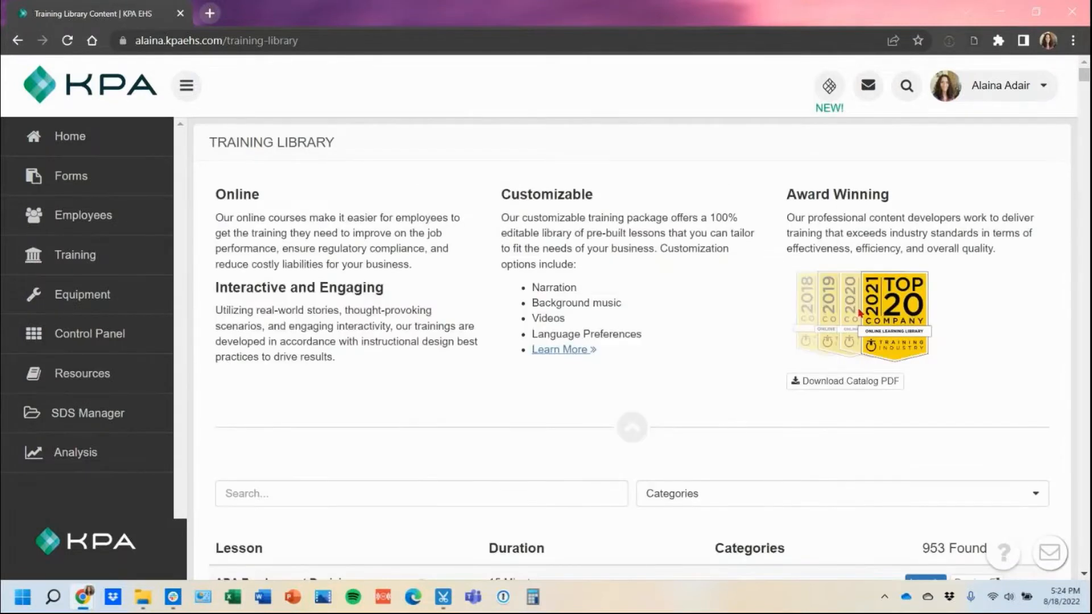
pyautogui.scroll(-3)
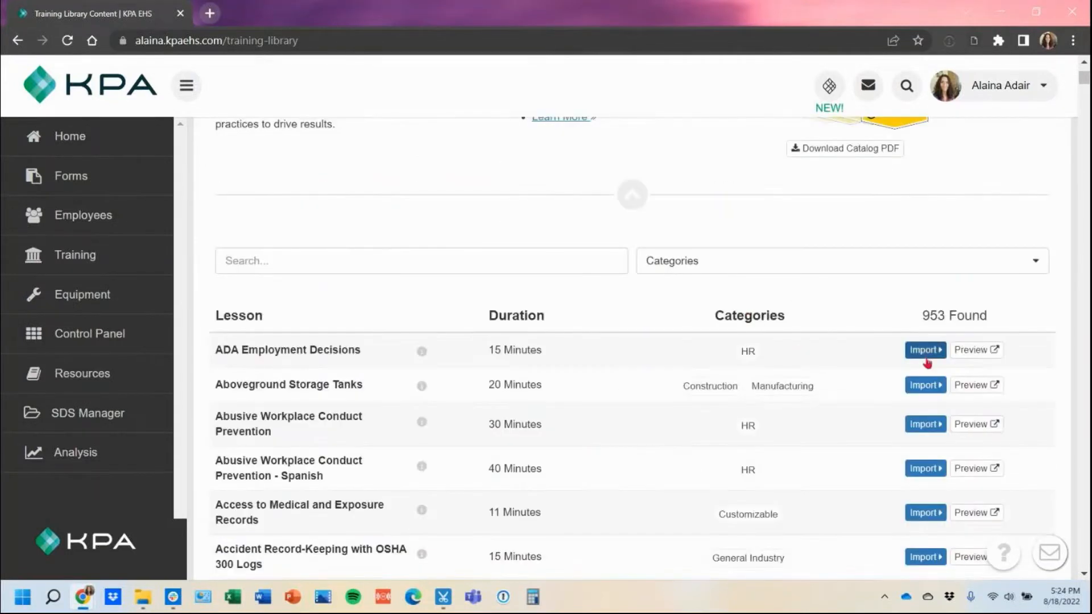
pyautogui.moveTo(924, 467)
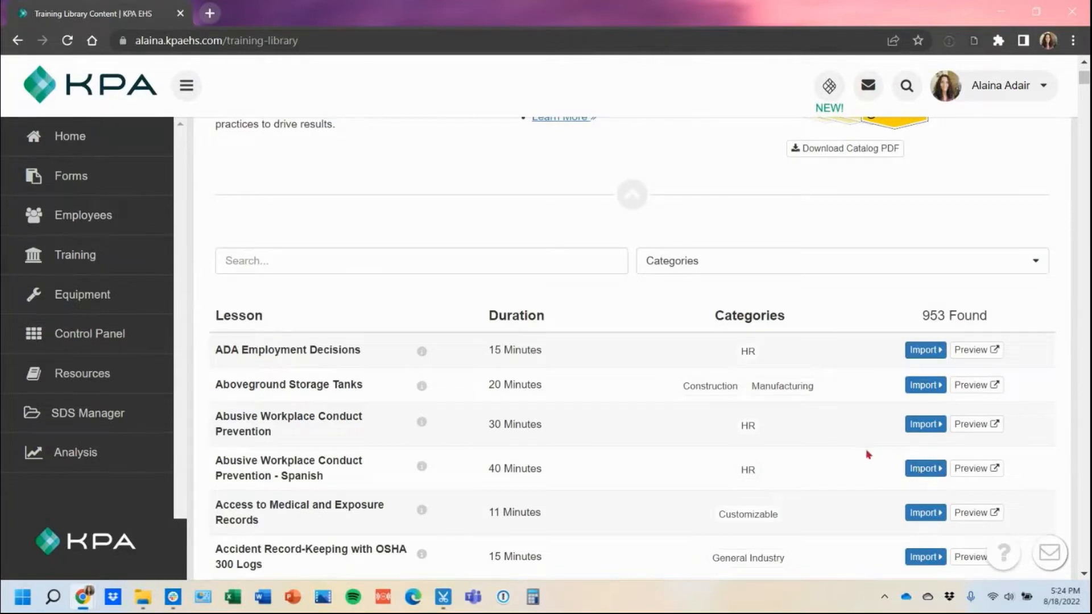
pyautogui.scroll(-3)
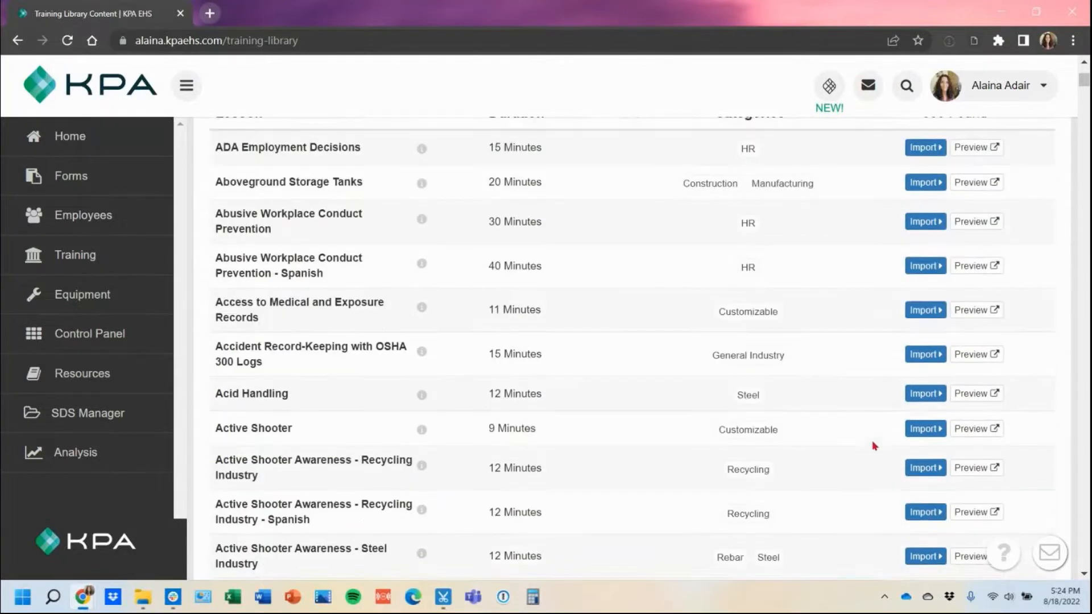
pyautogui.scroll(-3)
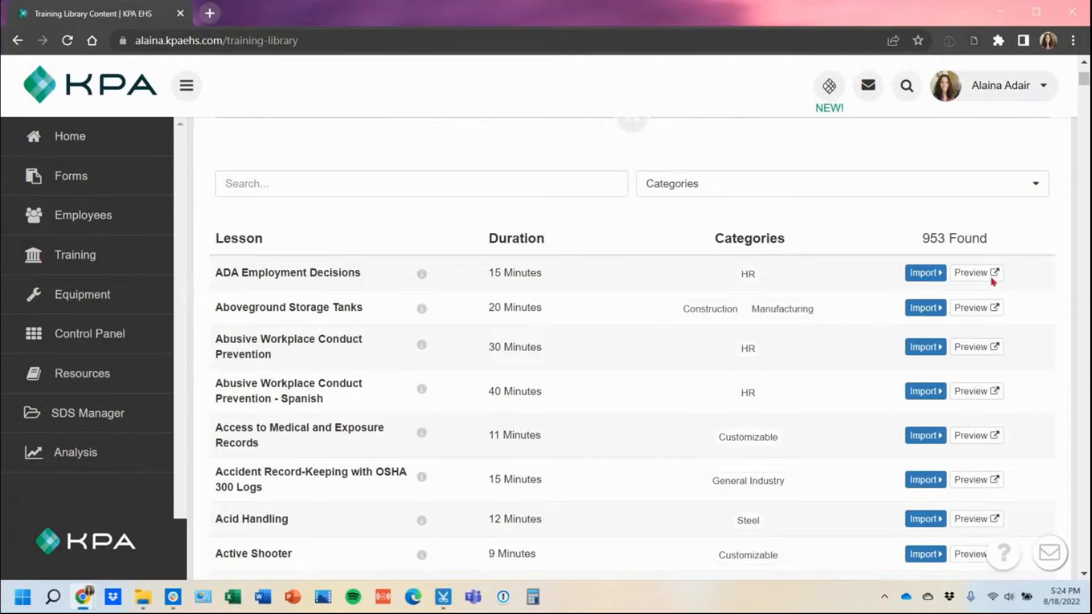
pyautogui.moveTo(974, 279)
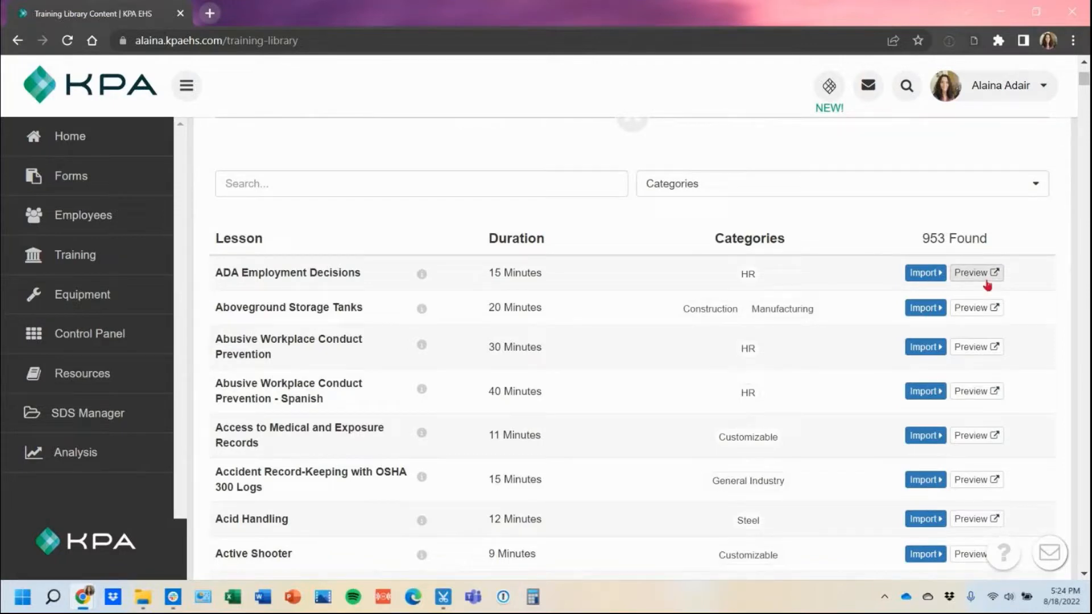
pyautogui.click(836, 183)
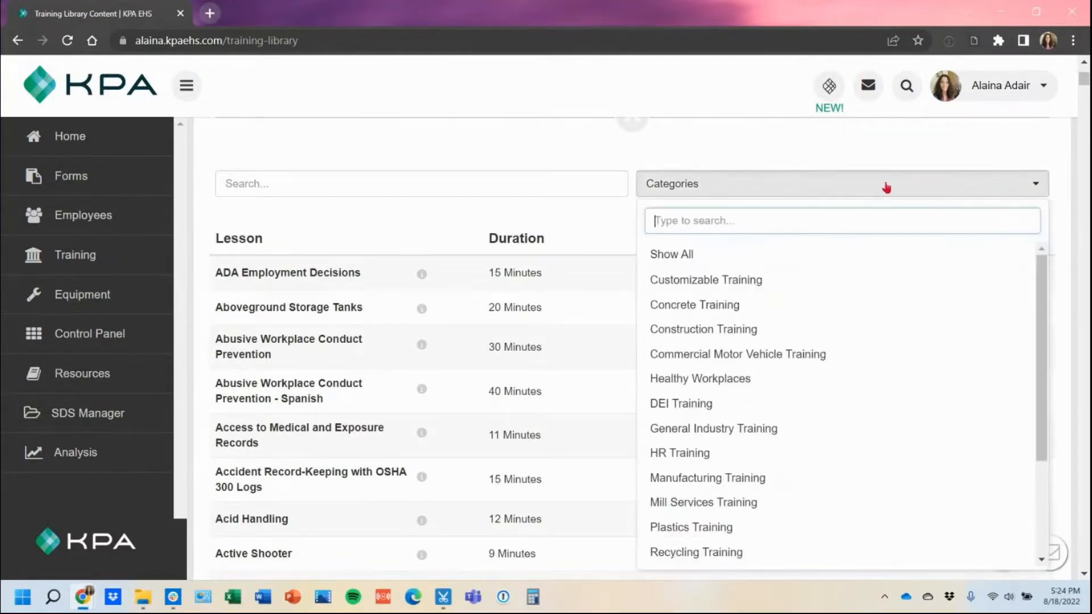
pyautogui.moveTo(843, 501)
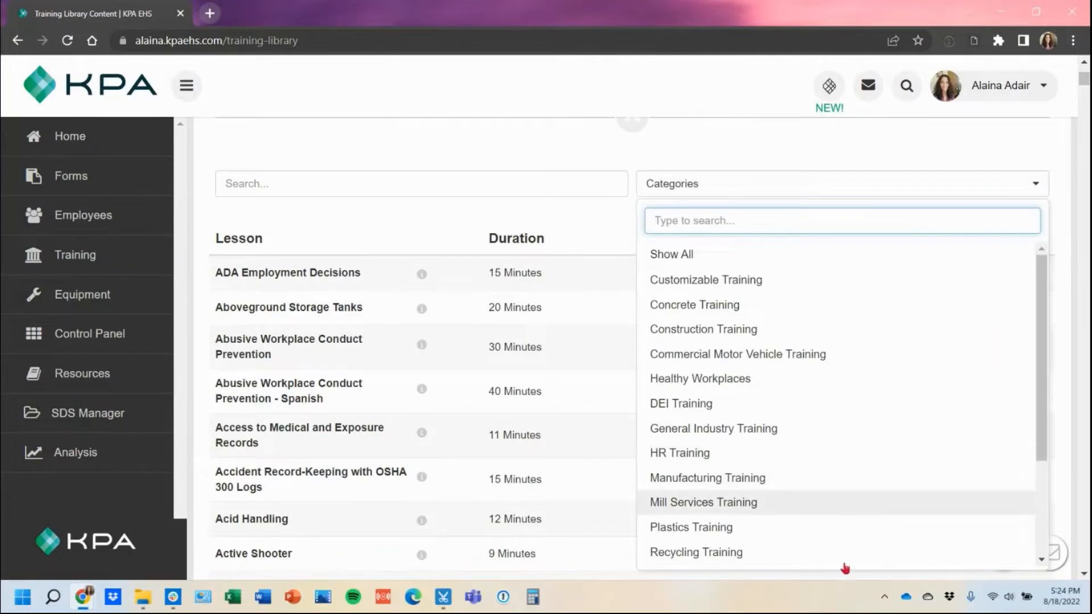
pyautogui.moveTo(713, 429)
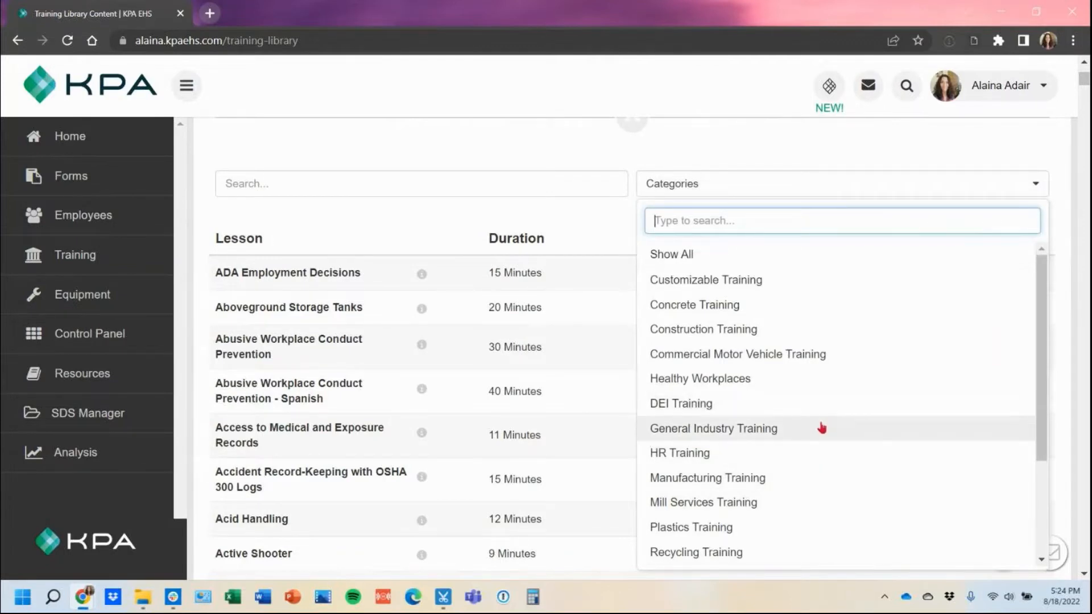
pyautogui.moveTo(814, 423)
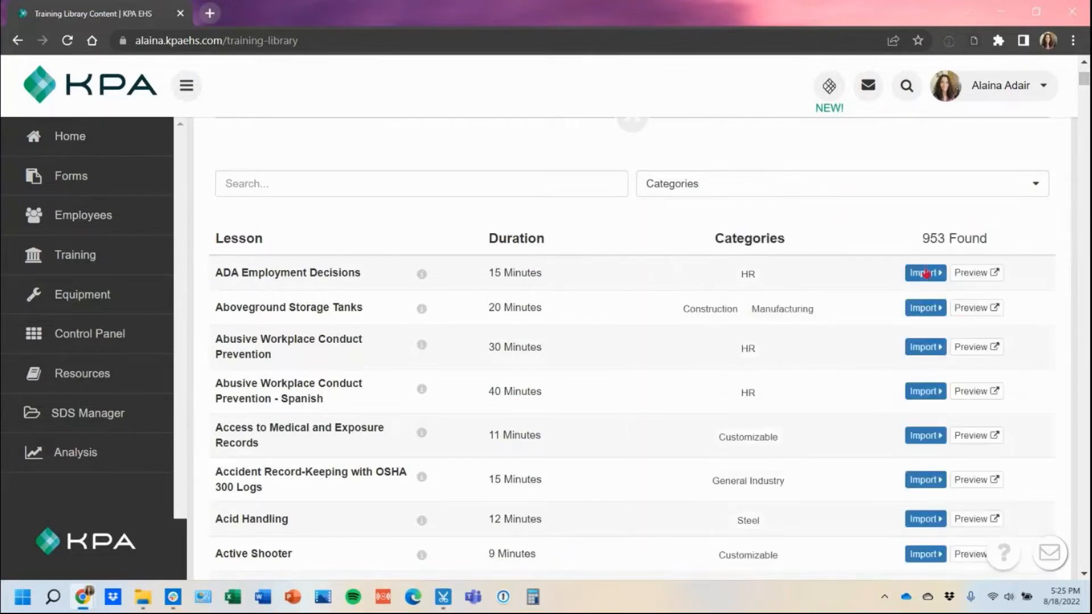
# - Import ADA Employment Decisions, now listed as a 1-slide enabled lesson
pyautogui.click(924, 271)
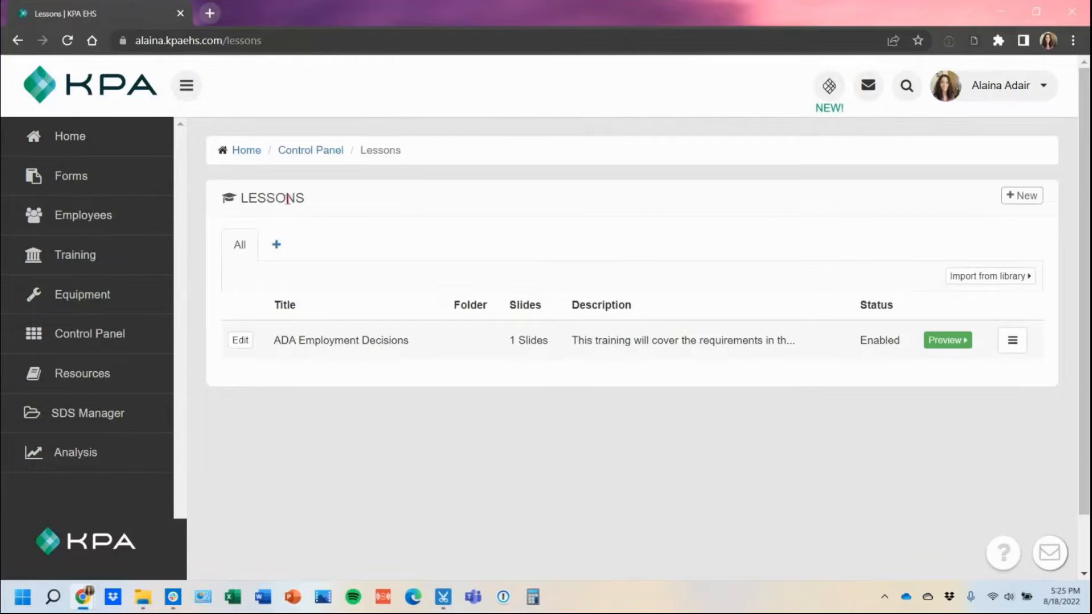
pyautogui.doubleClick(271, 198)
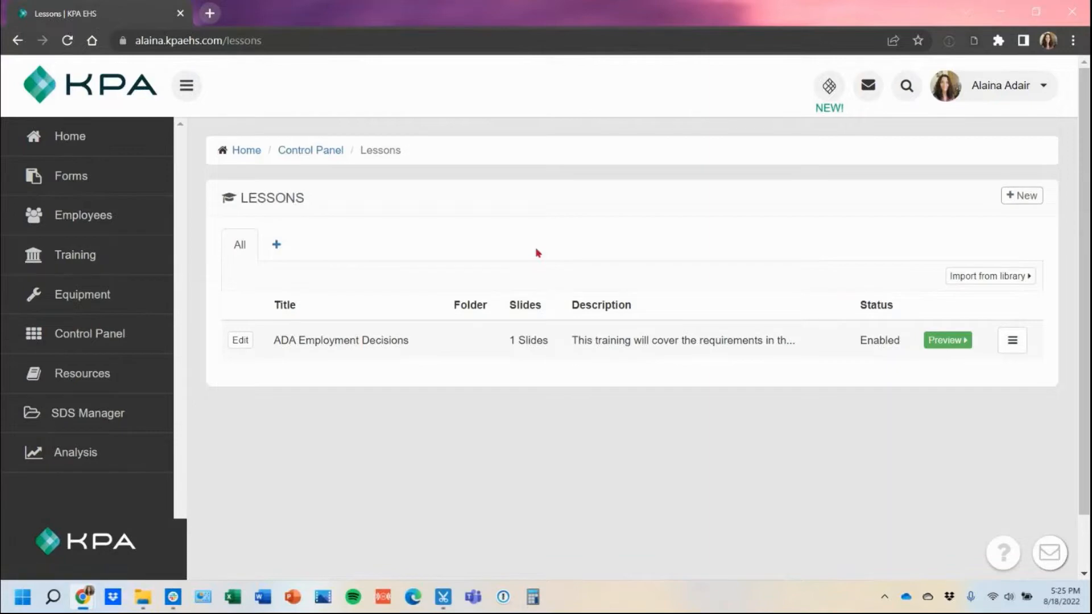
pyautogui.moveTo(400, 243)
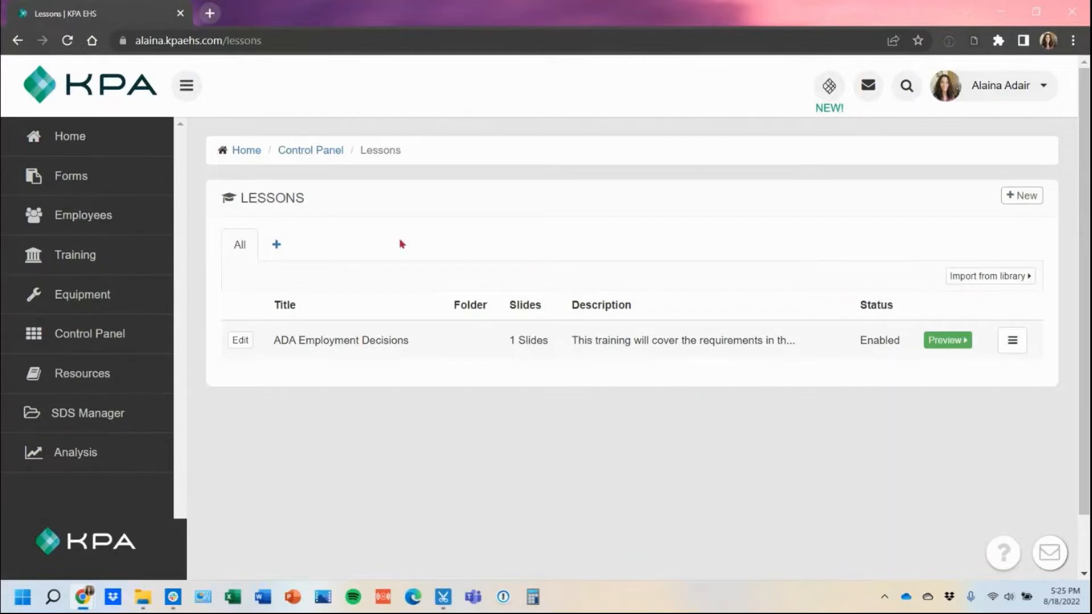
pyautogui.moveTo(899, 258)
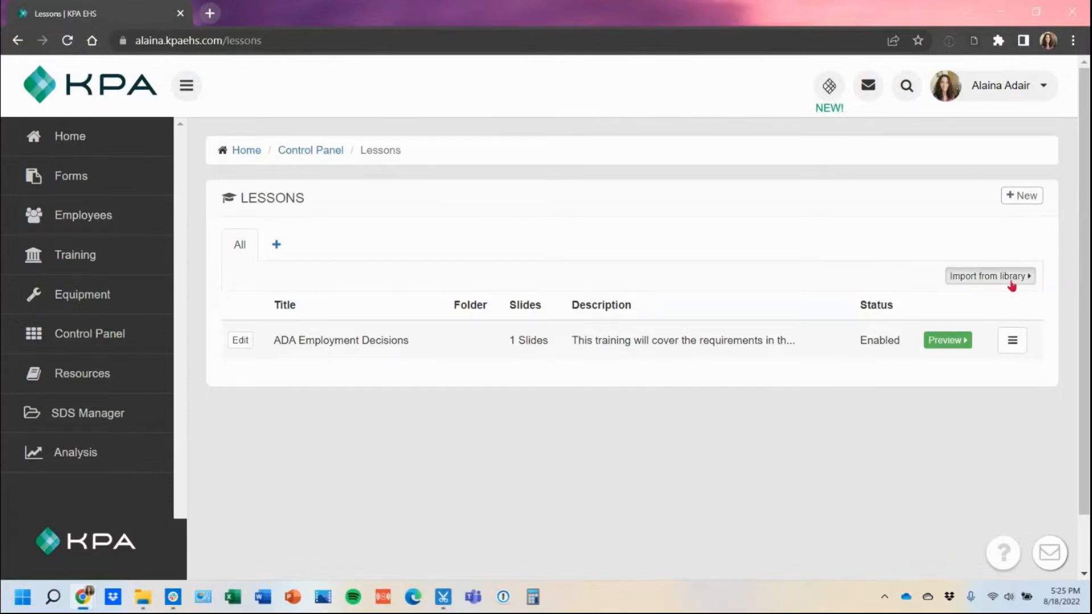
# - Start importing another lesson from the library, aiming for Active Shooter
pyautogui.click(988, 275)
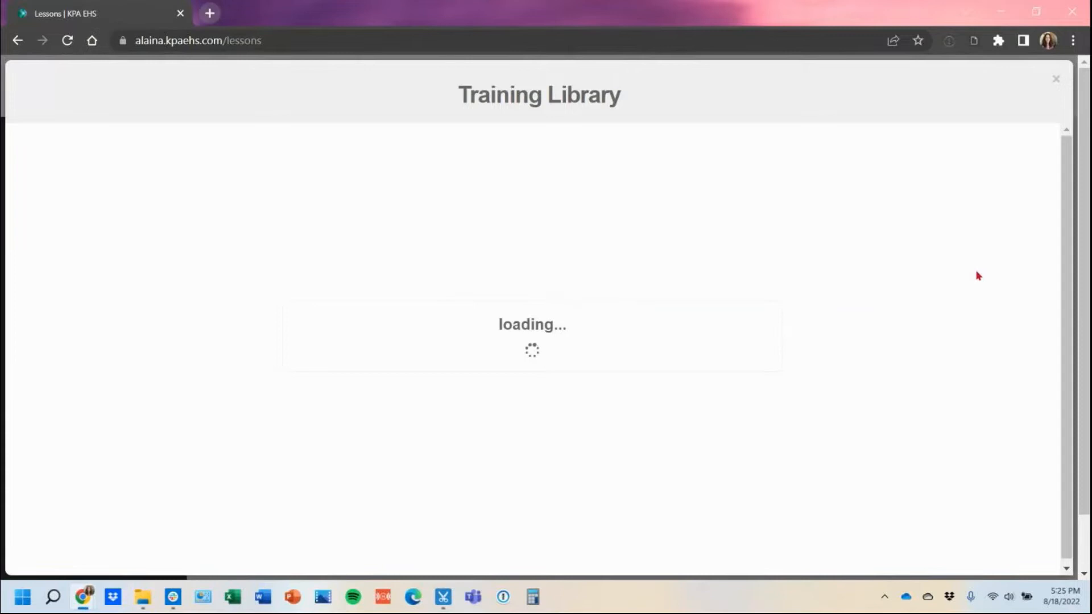
pyautogui.moveTo(970, 268)
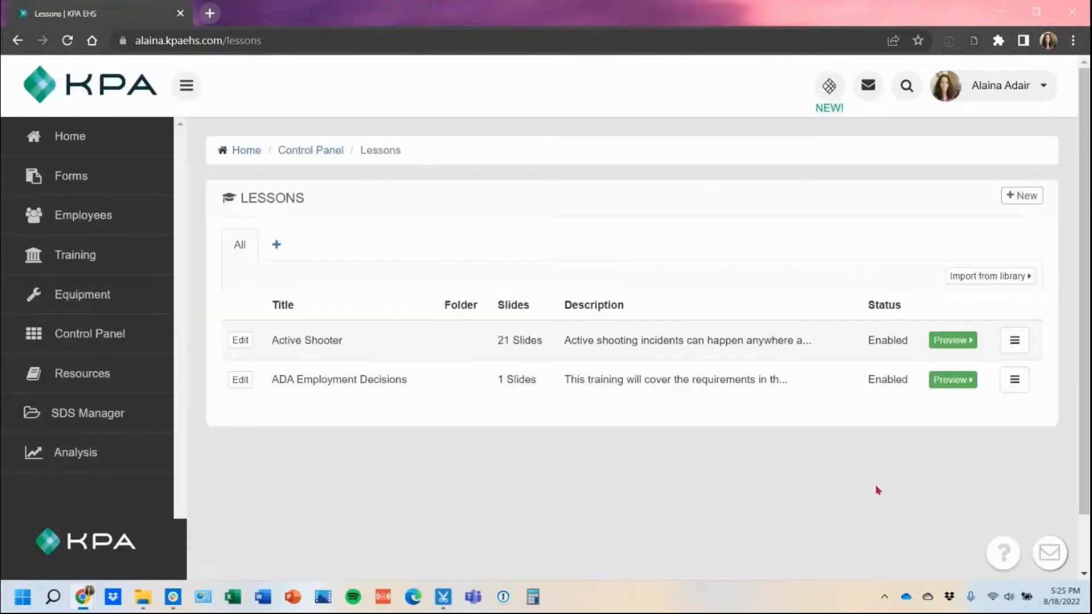
pyautogui.moveTo(140, 277)
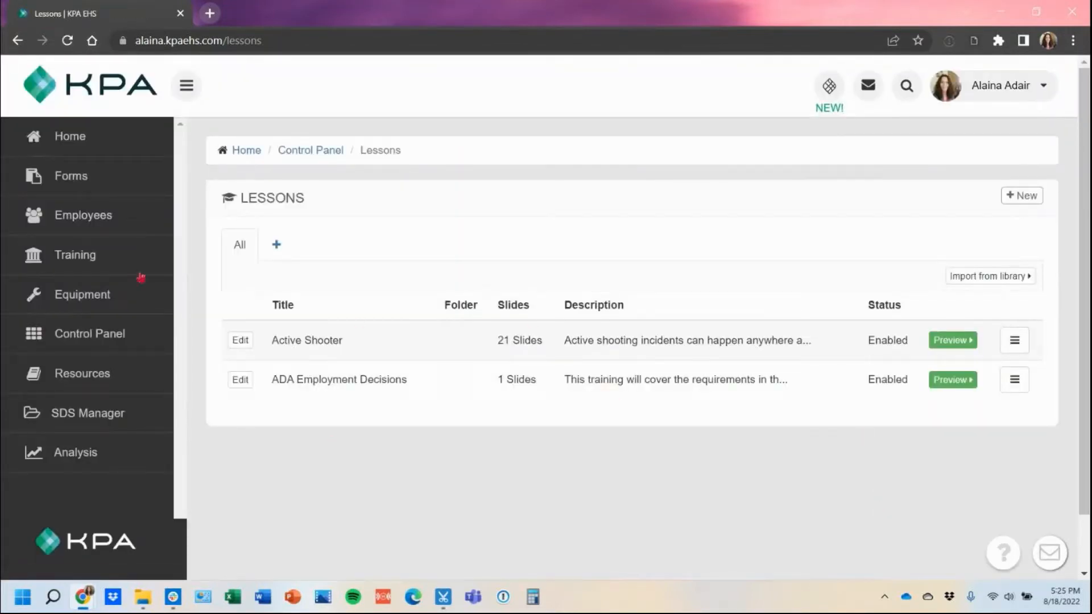
# - Return to the Training overview listing Active Shooter and ADA Employment Decisions, and review its tools
pyautogui.click(75, 255)
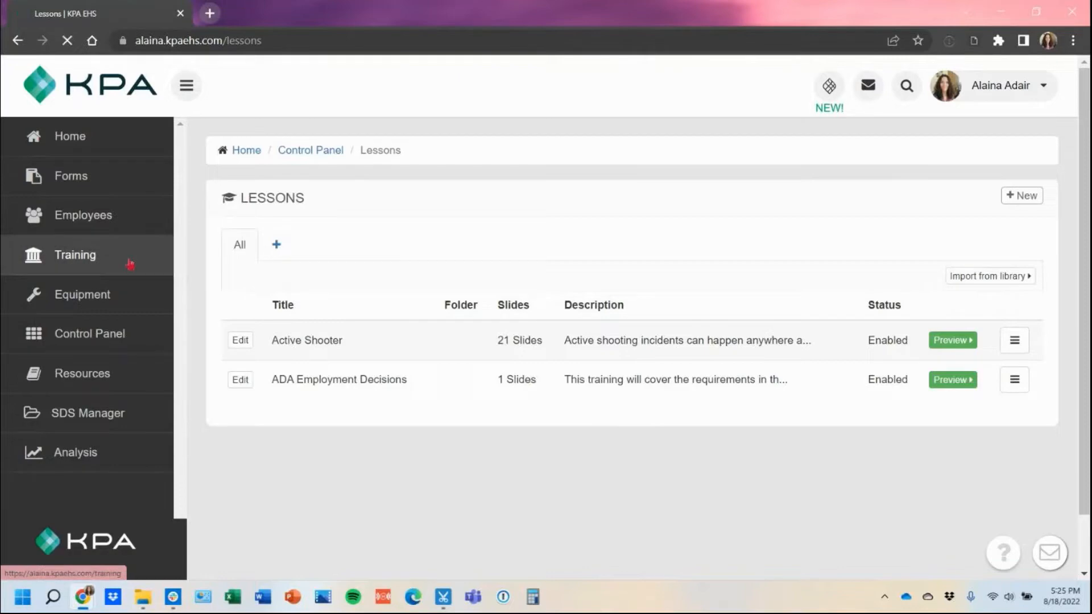
pyautogui.click(75, 255)
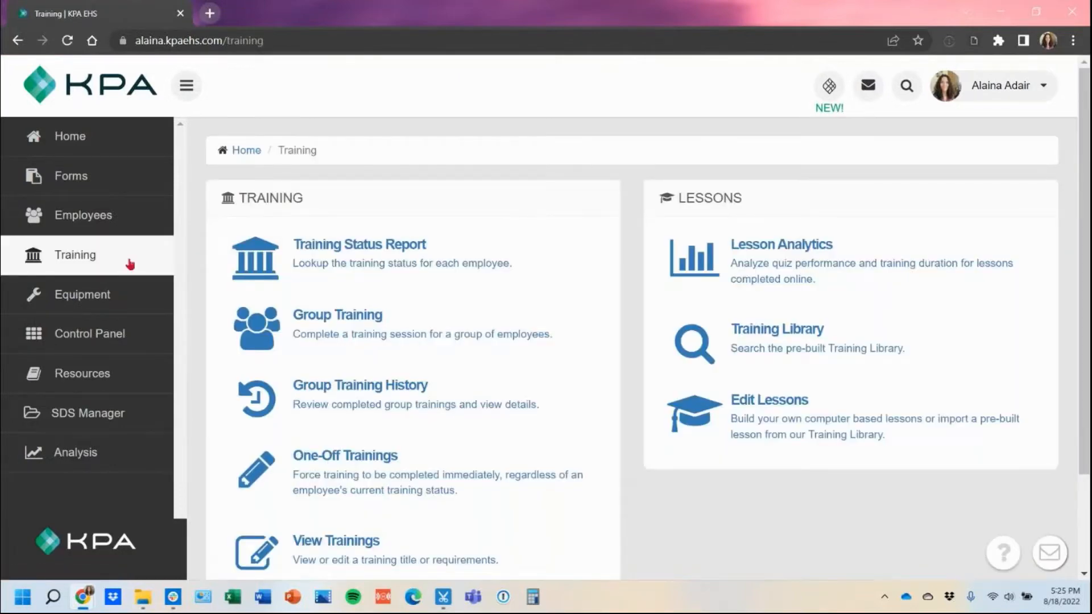
pyautogui.moveTo(927, 433)
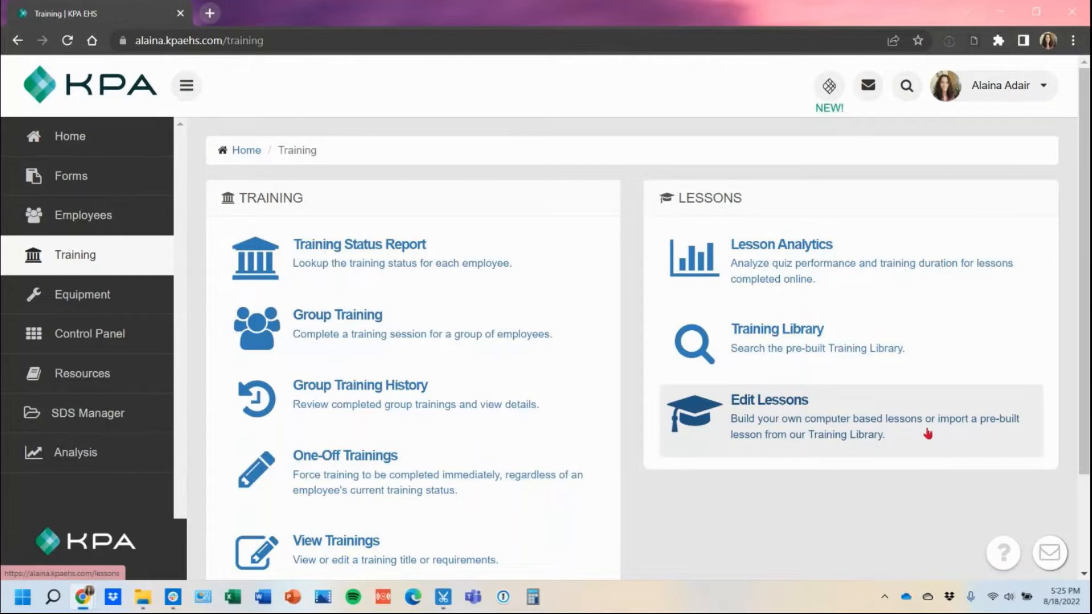
pyautogui.click(769, 399)
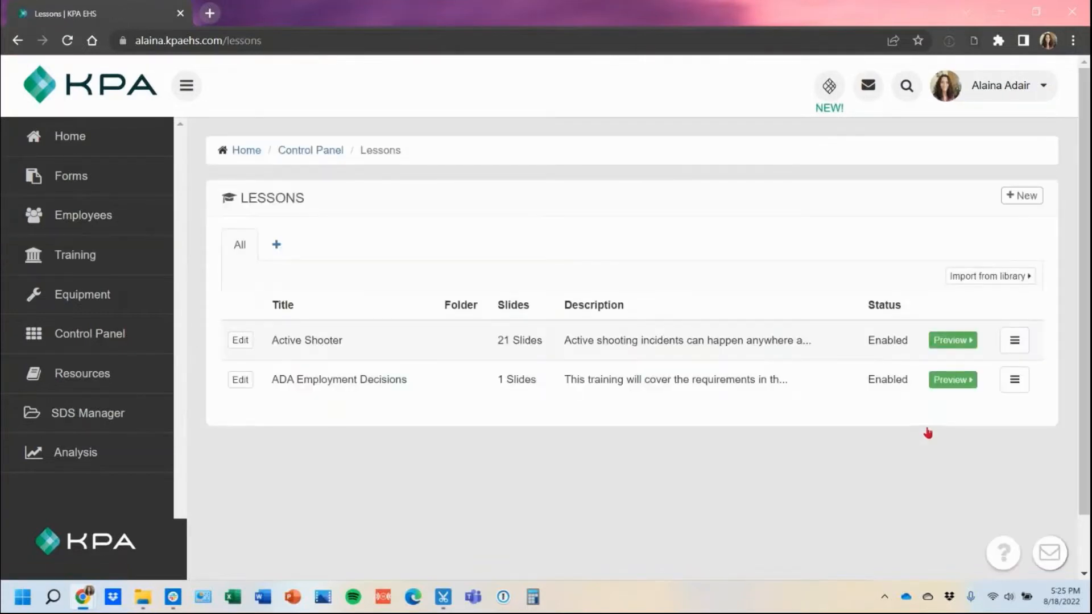
pyautogui.moveTo(926, 436)
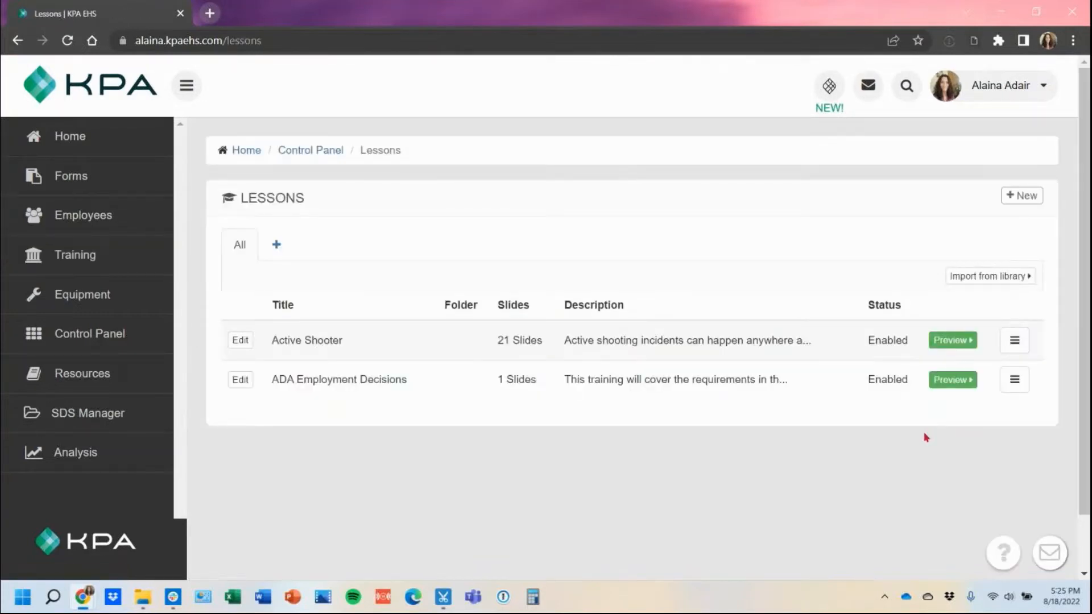
pyautogui.click(75, 255)
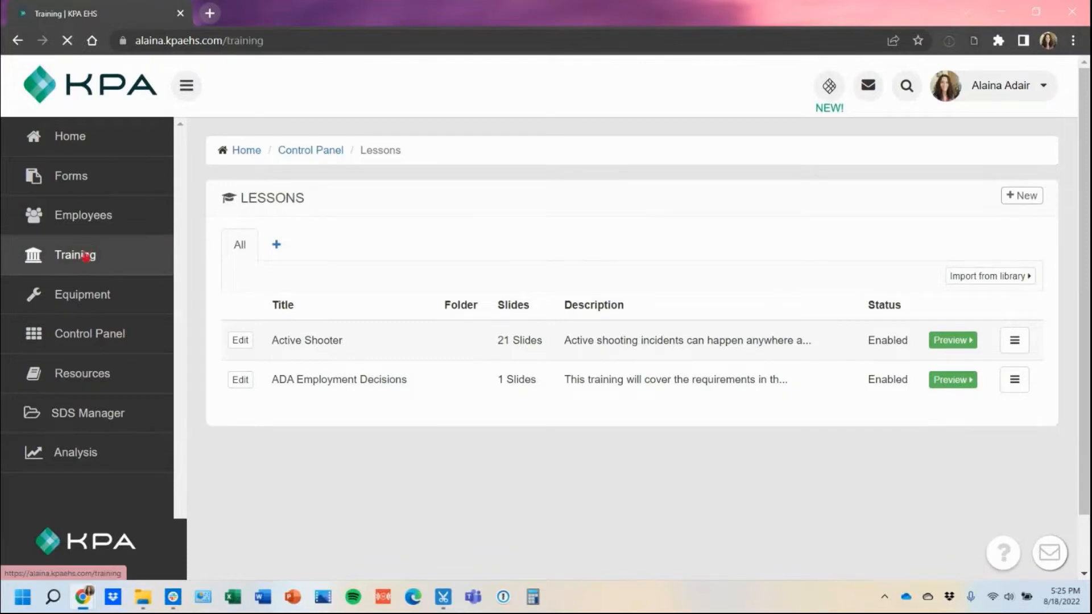
pyautogui.click(75, 254)
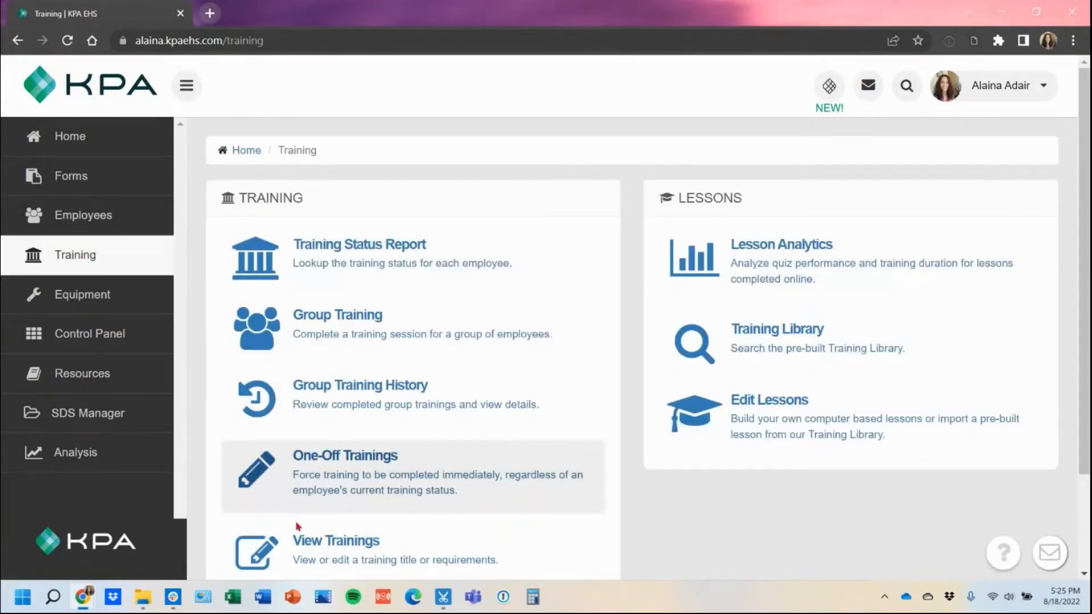
pyautogui.moveTo(479, 538)
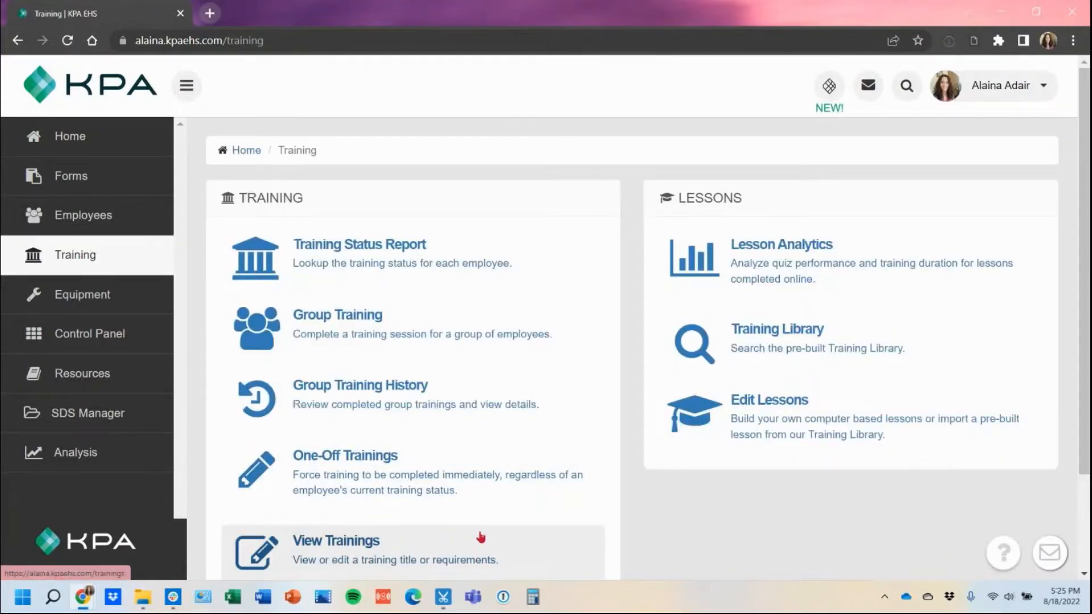
pyautogui.scroll(-3)
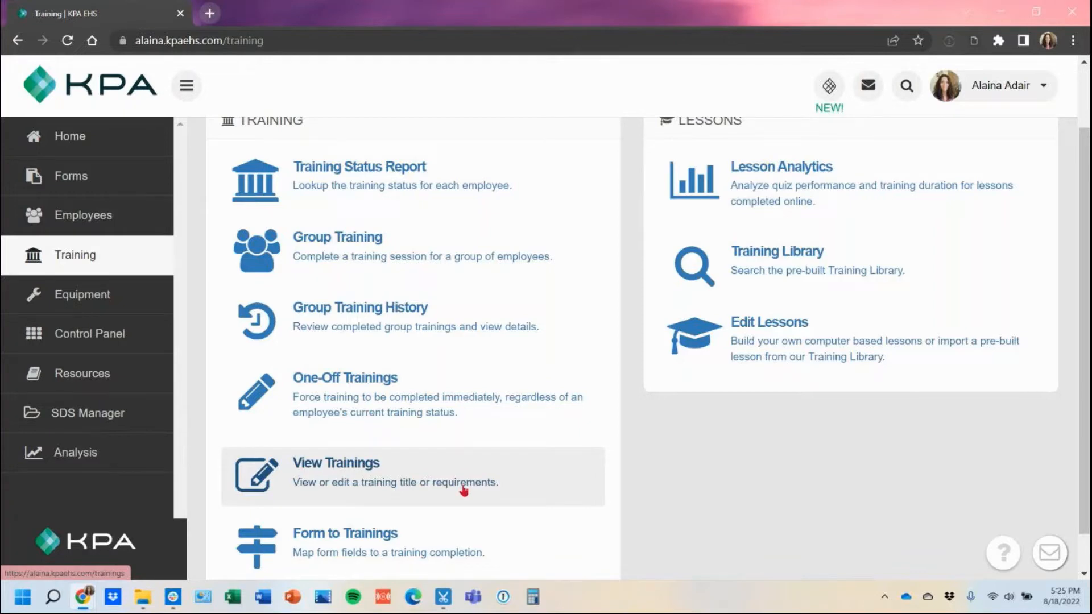
# - View the Trainings list and point out Active Shooter's one-year renewal, unassigned
pyautogui.click(335, 462)
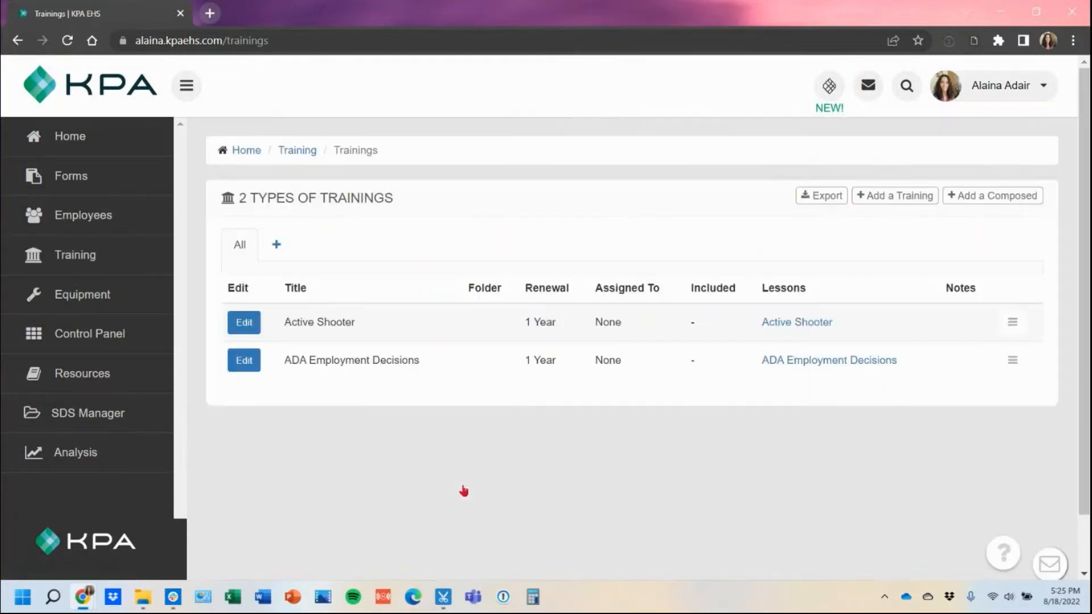
pyautogui.moveTo(303, 357)
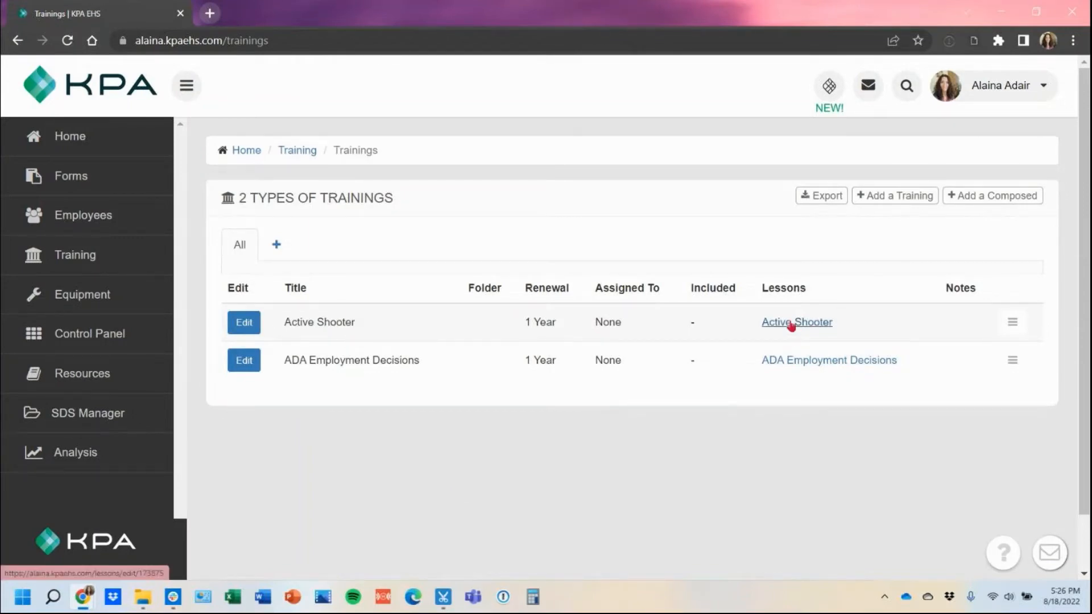
pyautogui.moveTo(755, 314)
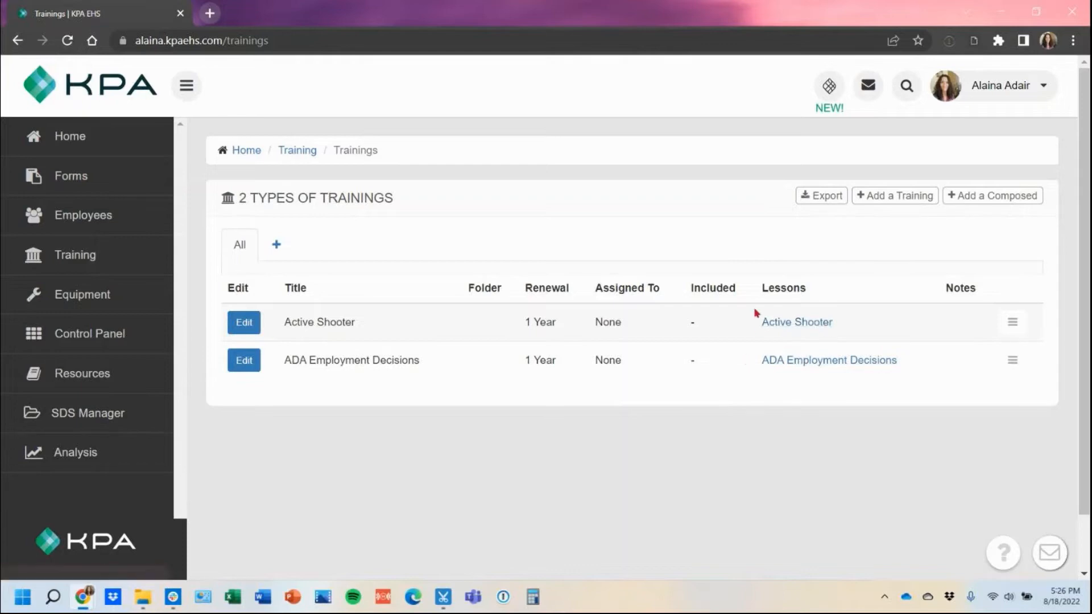
pyautogui.doubleClick(539, 321)
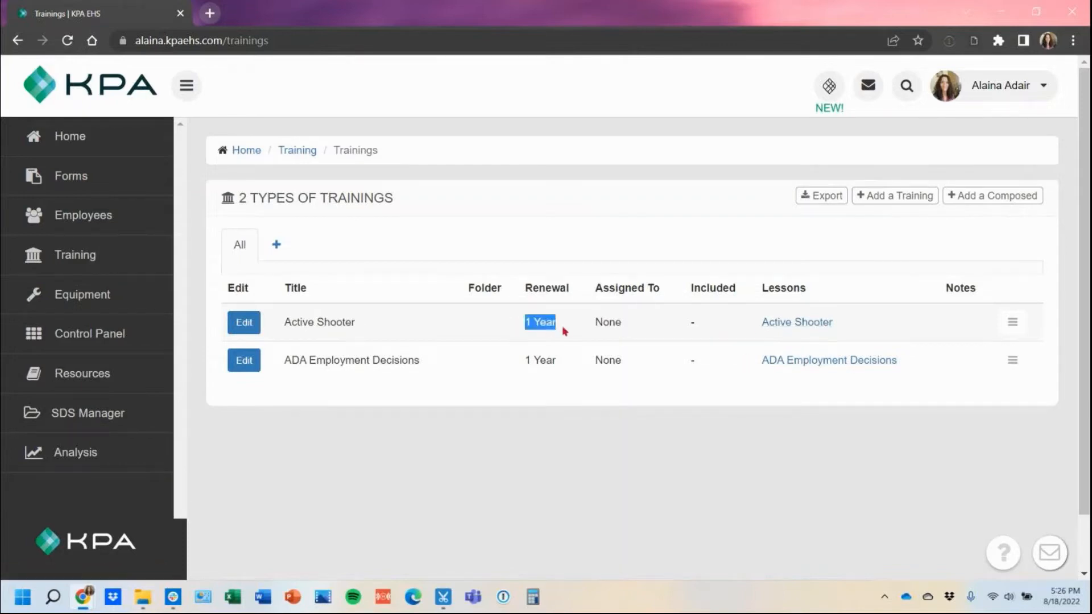
pyautogui.moveTo(705, 560)
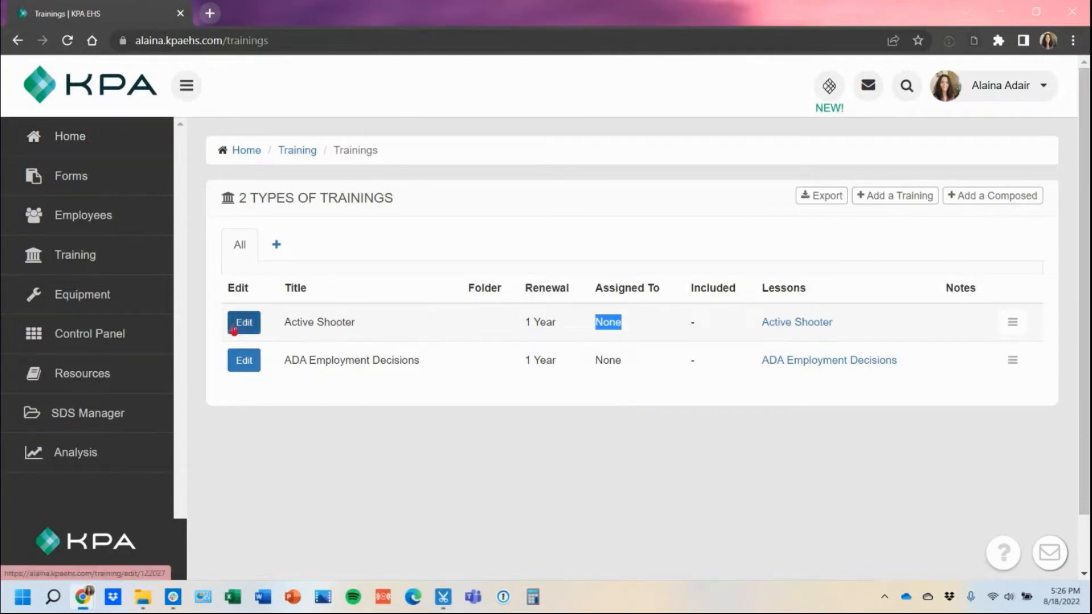
pyautogui.click(244, 322)
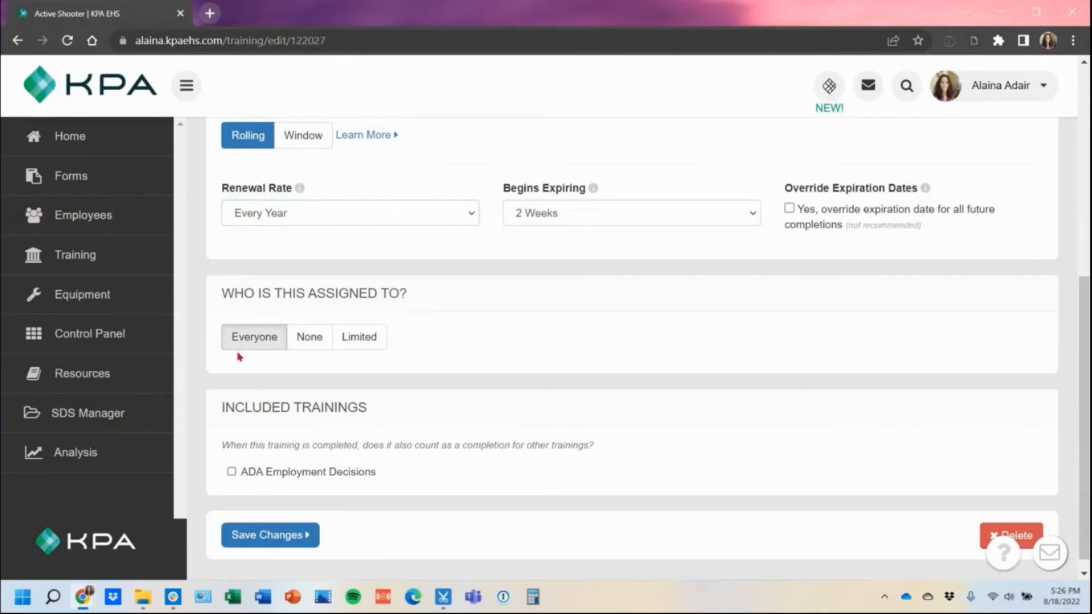
pyautogui.moveTo(82, 215)
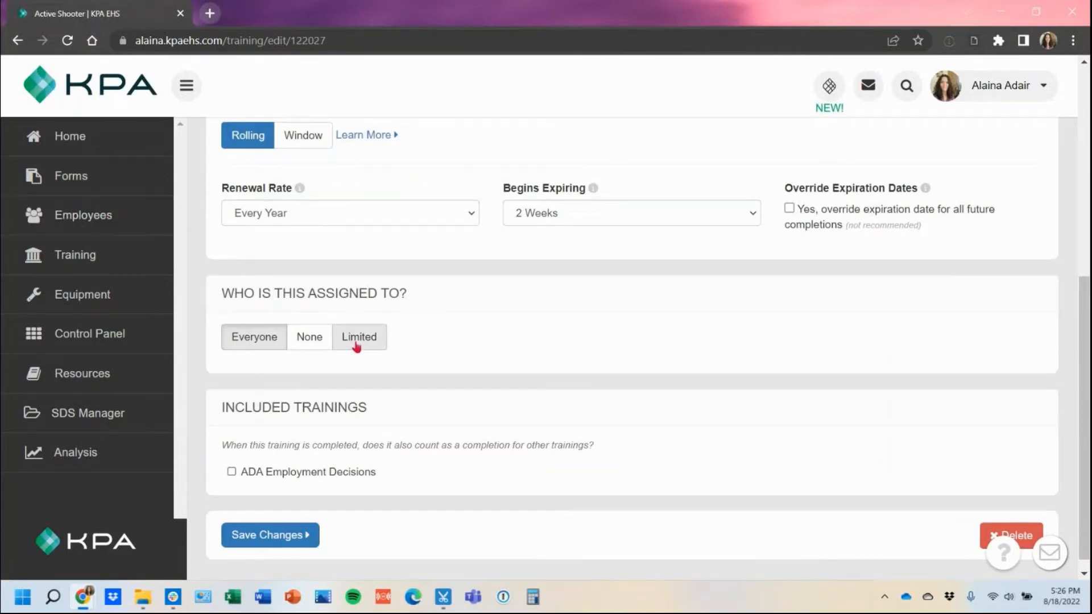
pyautogui.click(358, 337)
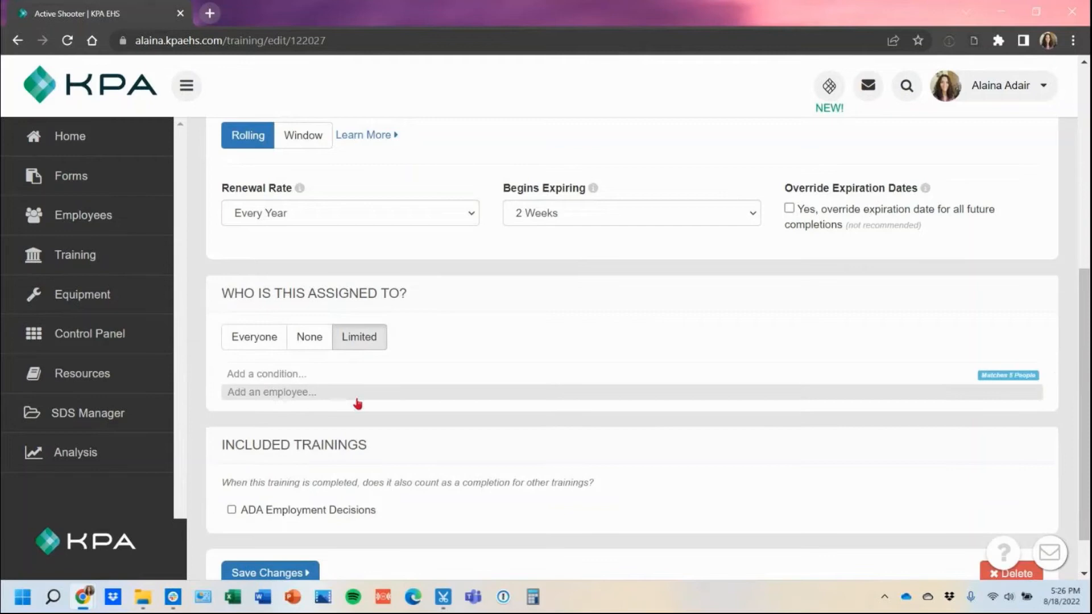
pyautogui.click(271, 392)
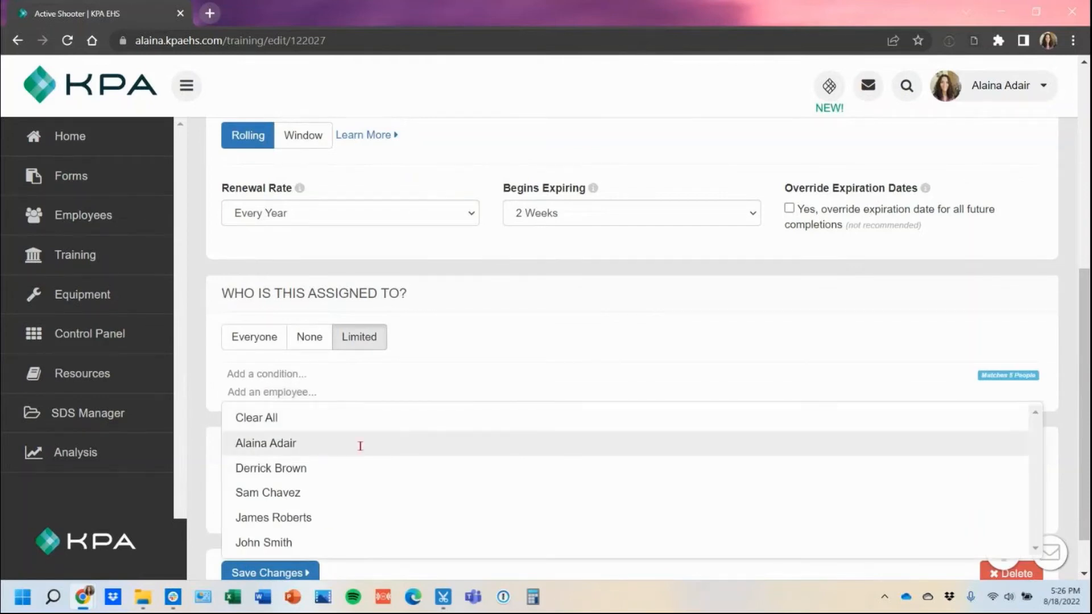
pyautogui.click(265, 442)
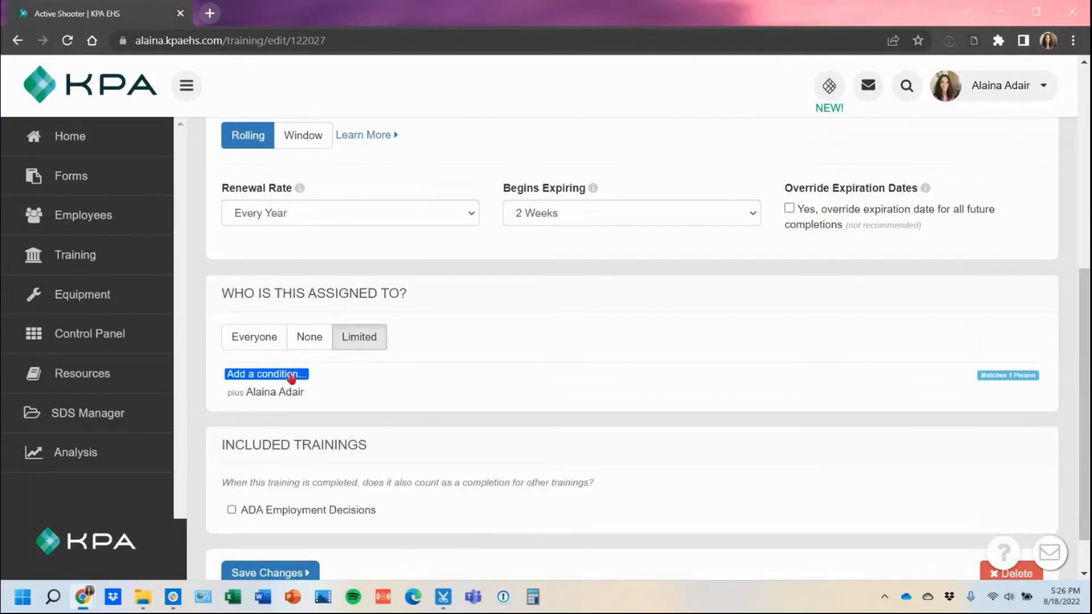
pyautogui.click(266, 374)
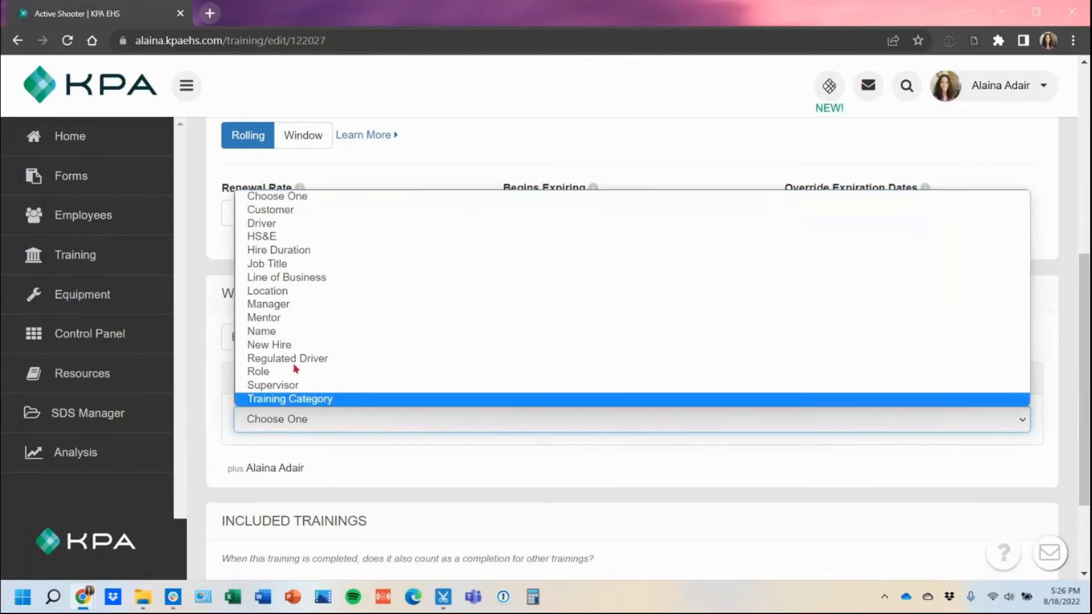
pyautogui.moveTo(328, 297)
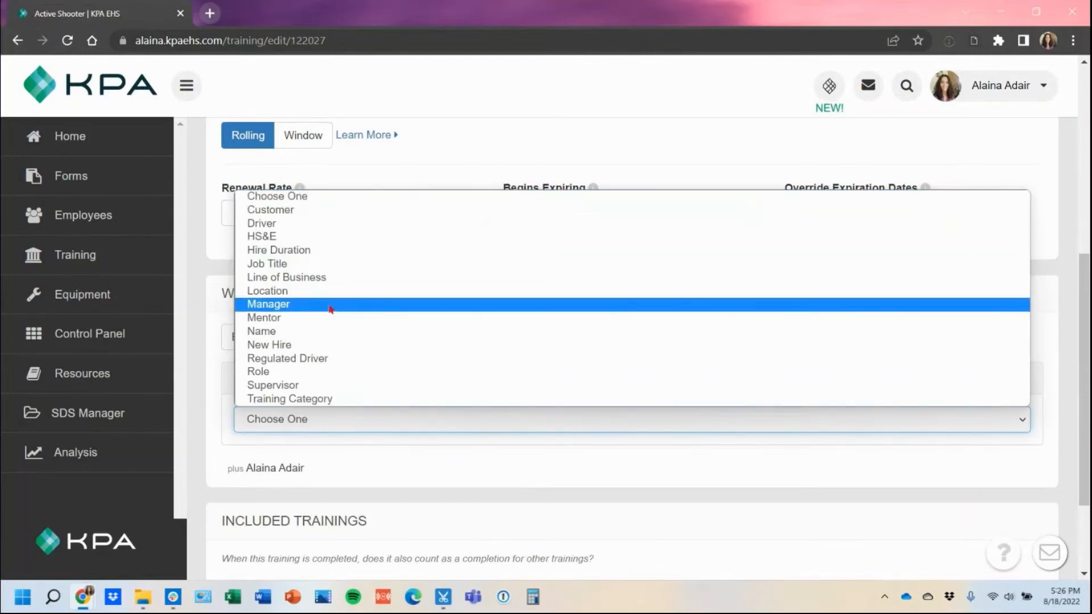
pyautogui.moveTo(331, 308)
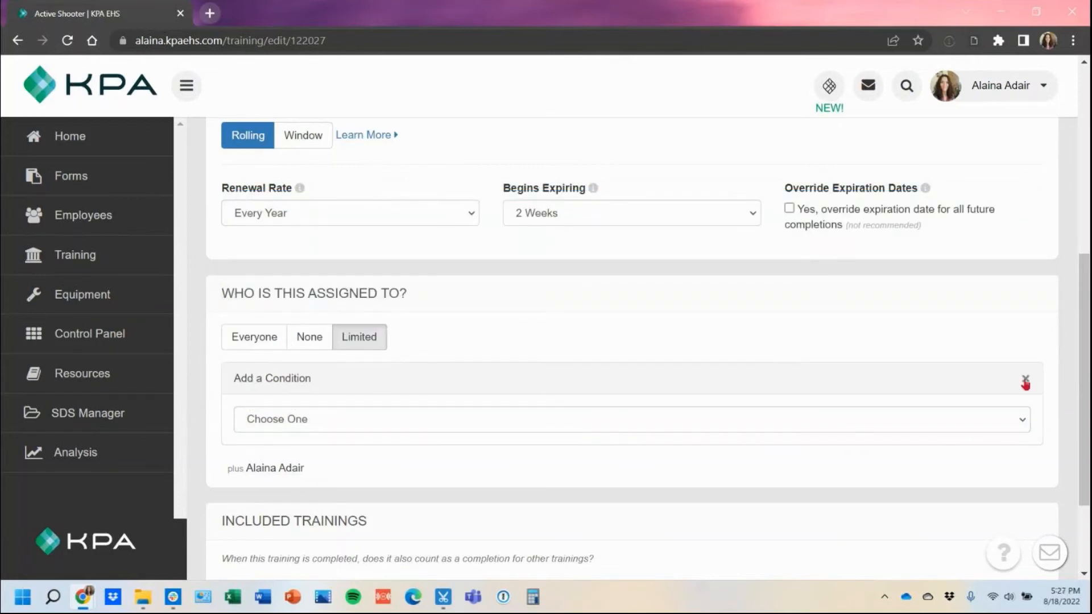
pyautogui.click(1024, 382)
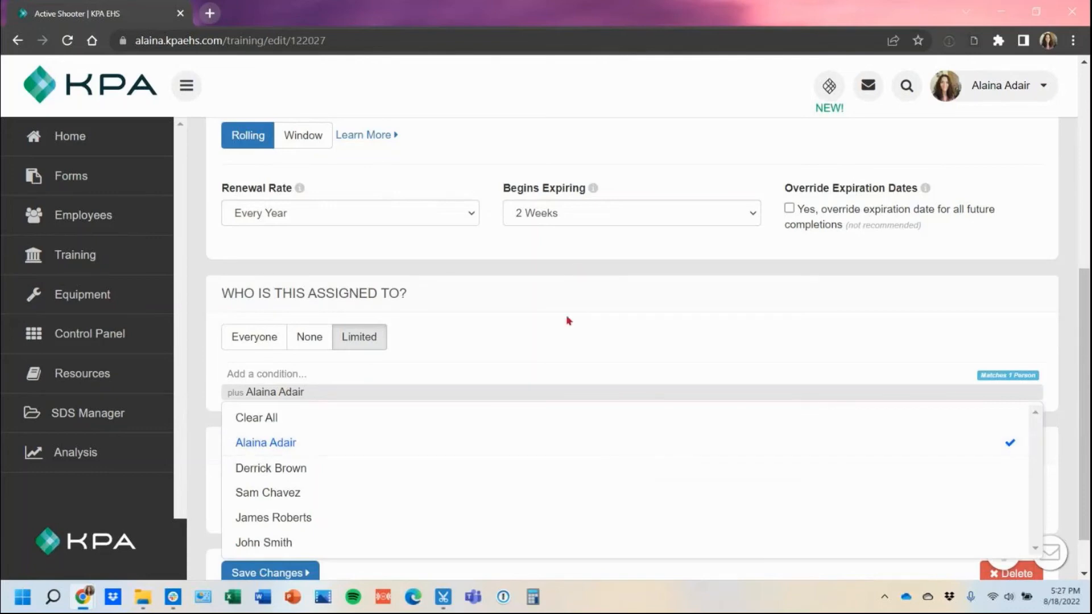
pyautogui.click(567, 321)
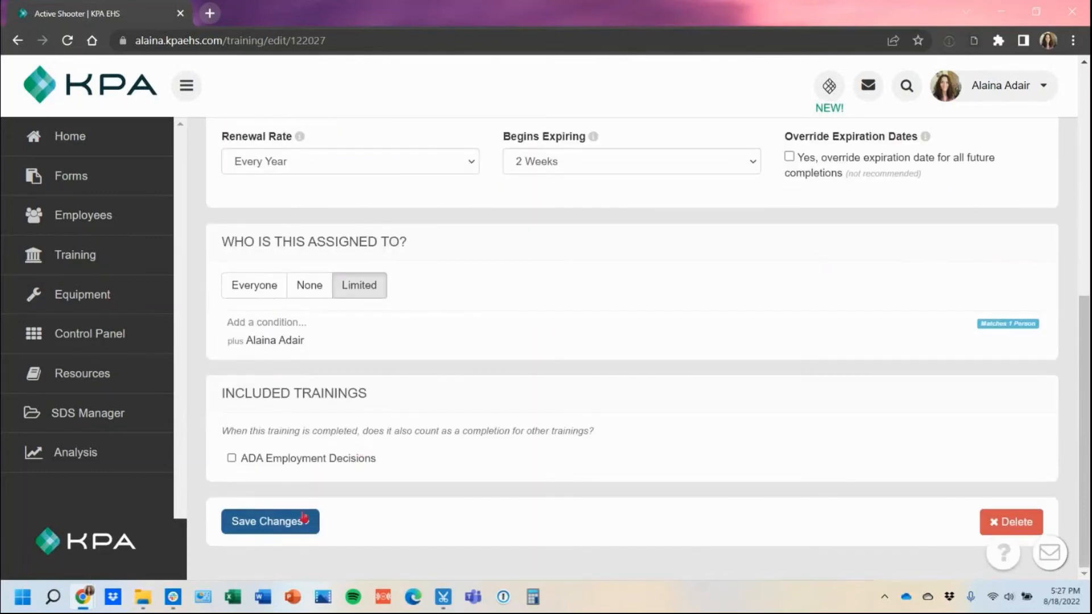
pyautogui.click(270, 521)
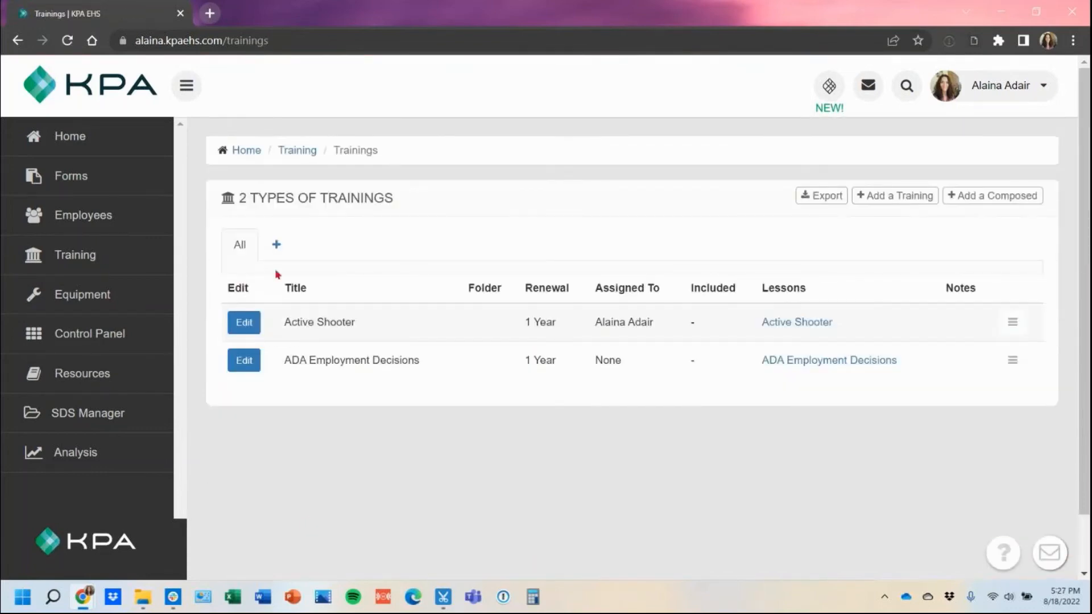
# - From Home, launch the 'Active Shooter' Is Required task's lesson and go back to the dashboard
pyautogui.click(69, 135)
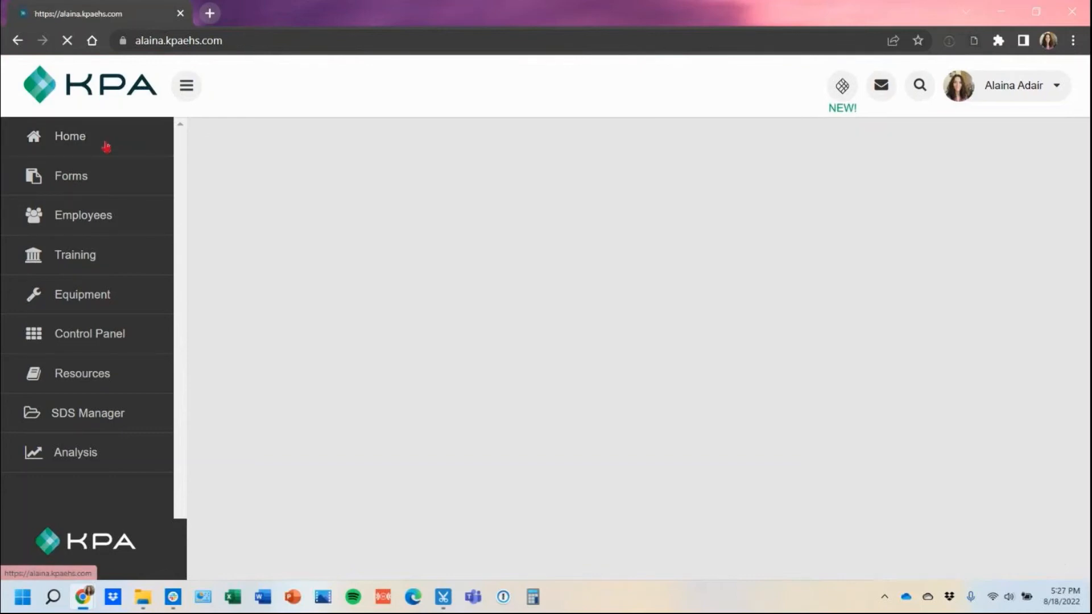
pyautogui.click(70, 136)
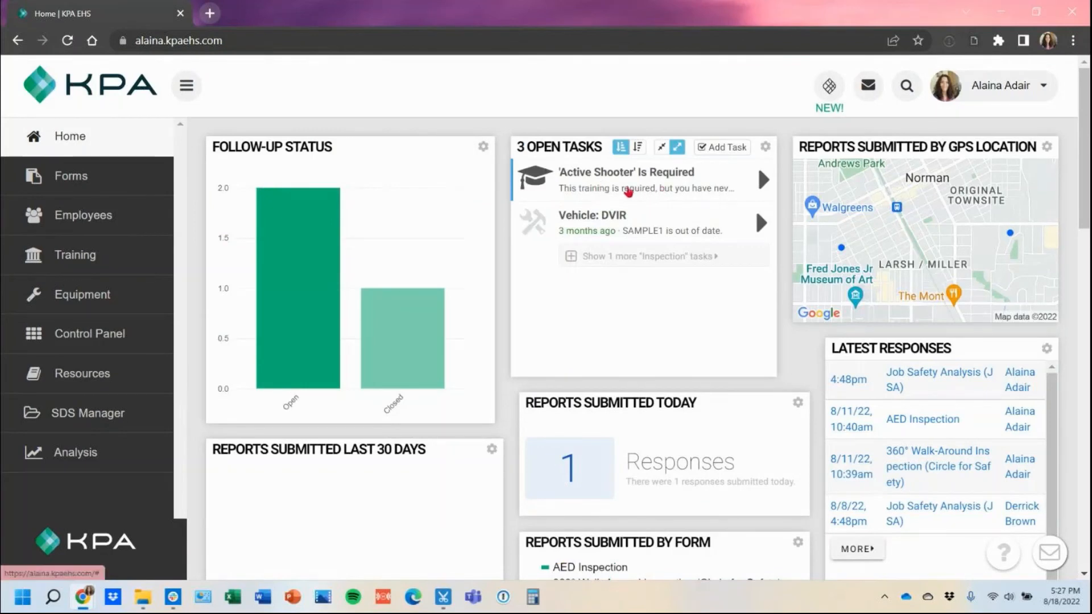
pyautogui.click(625, 180)
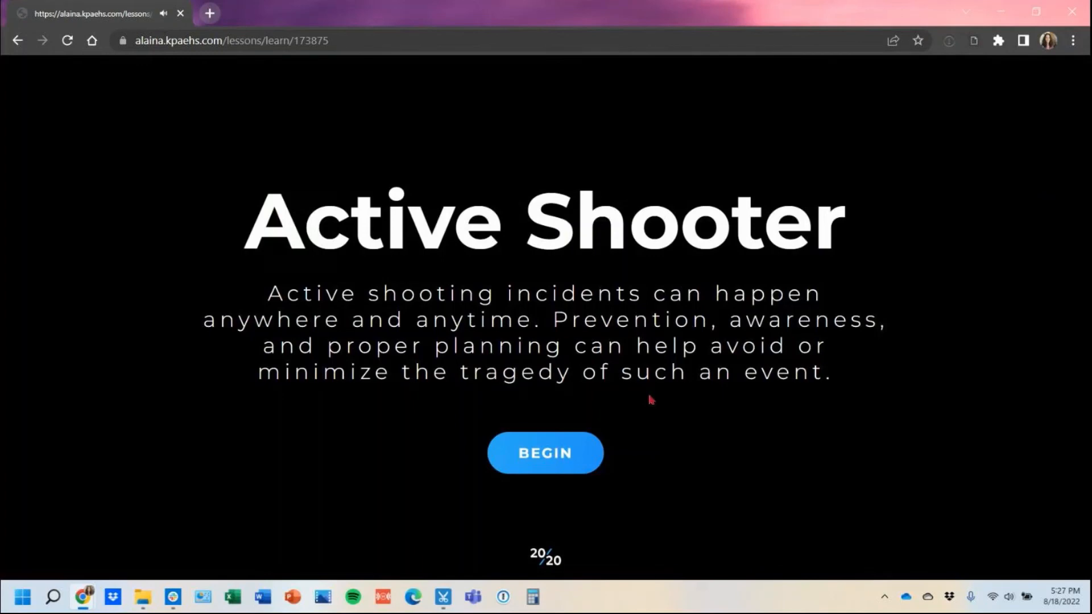
pyautogui.moveTo(236, 96)
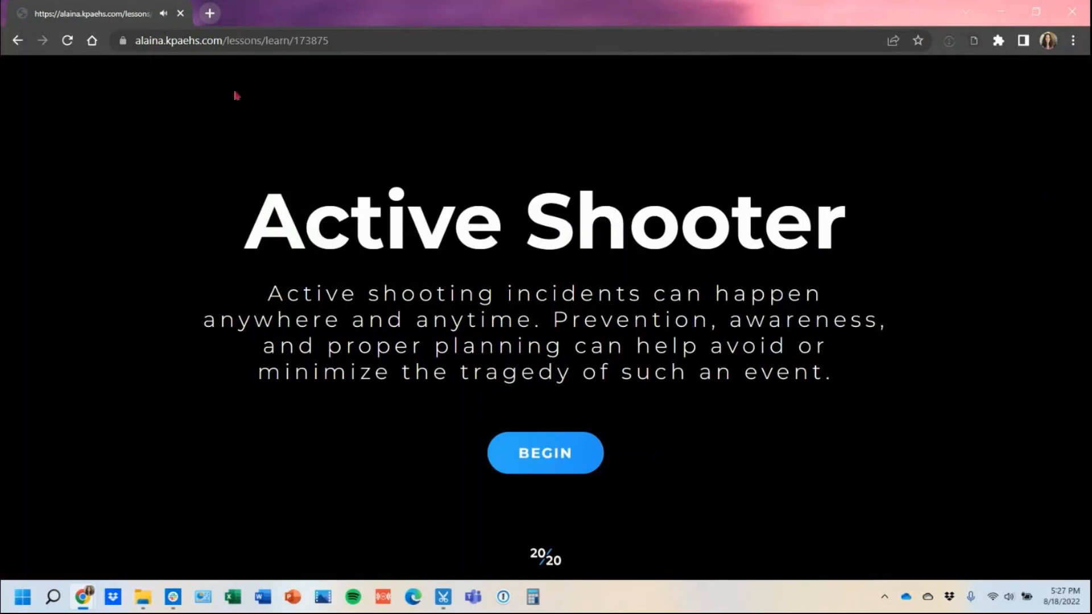
pyautogui.click(17, 41)
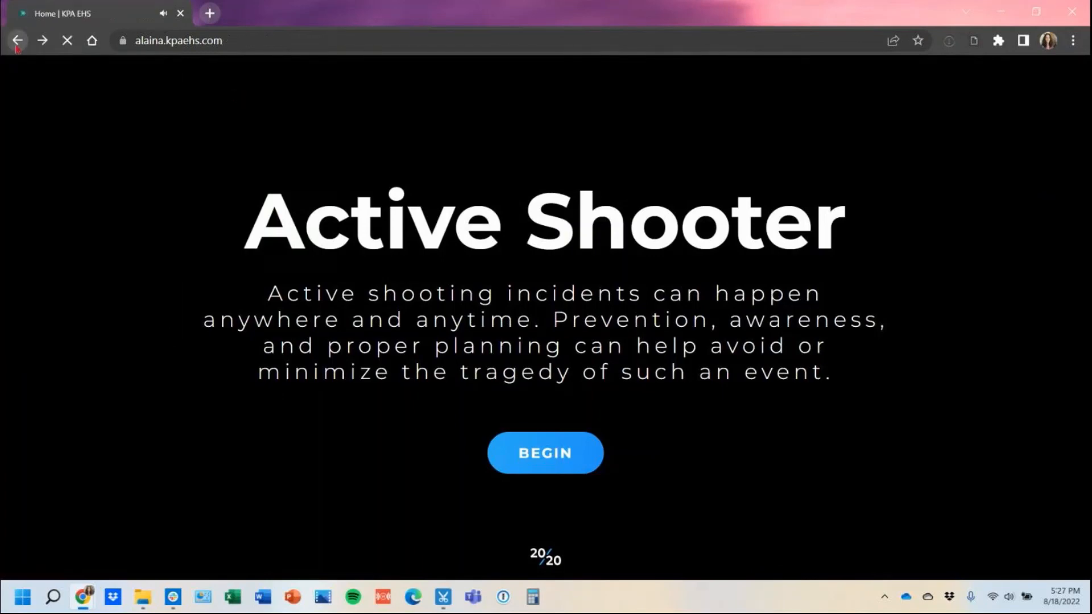
pyautogui.click(17, 41)
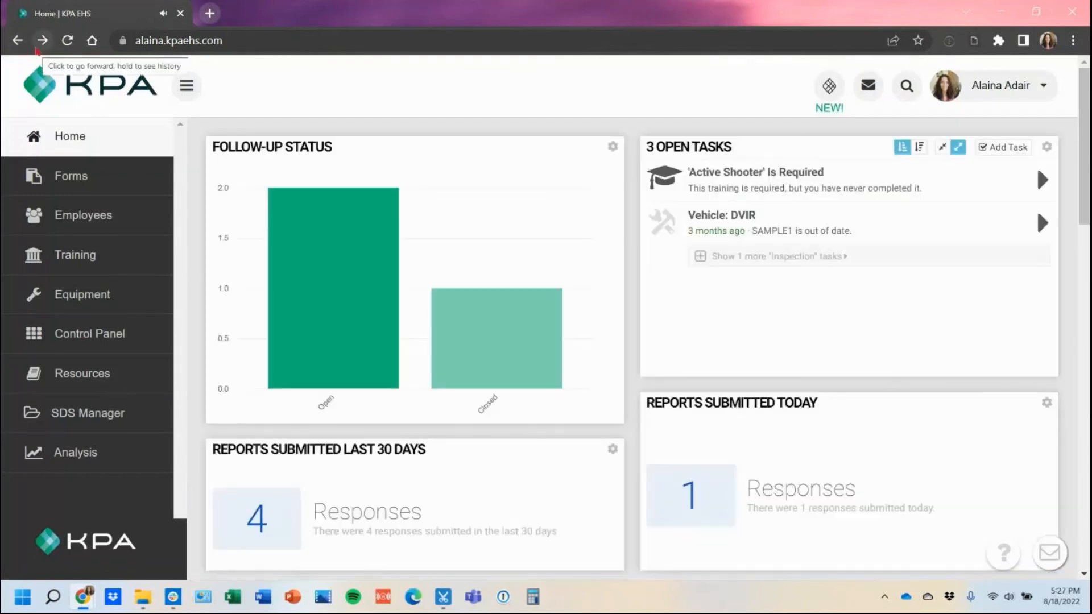